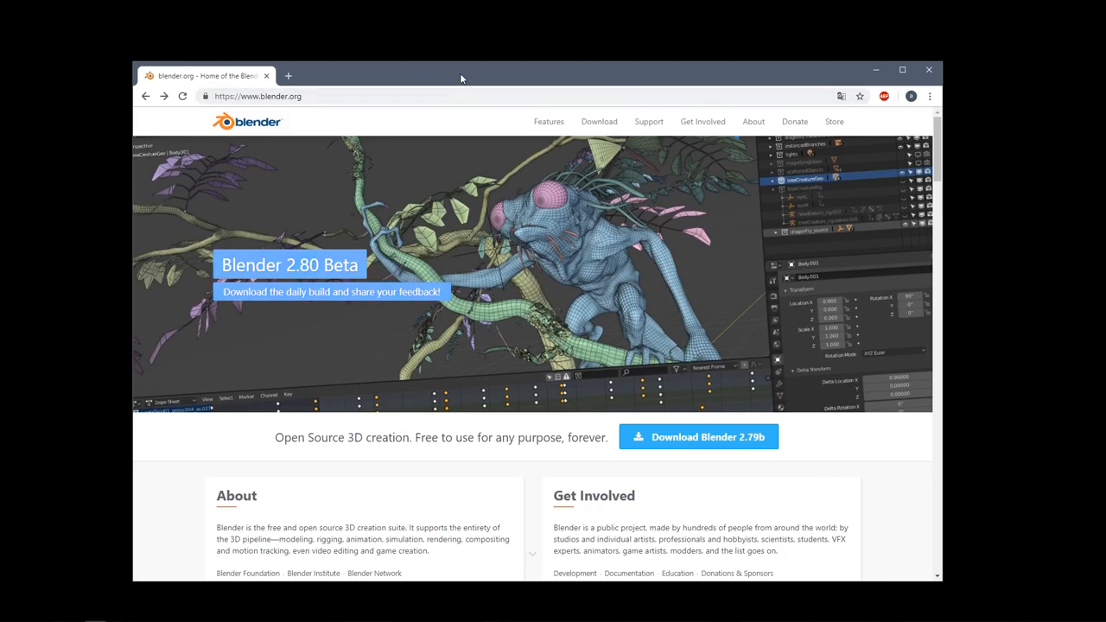
# Maximize the Chrome window showing the blender.org home page
pyautogui.click(902, 69)
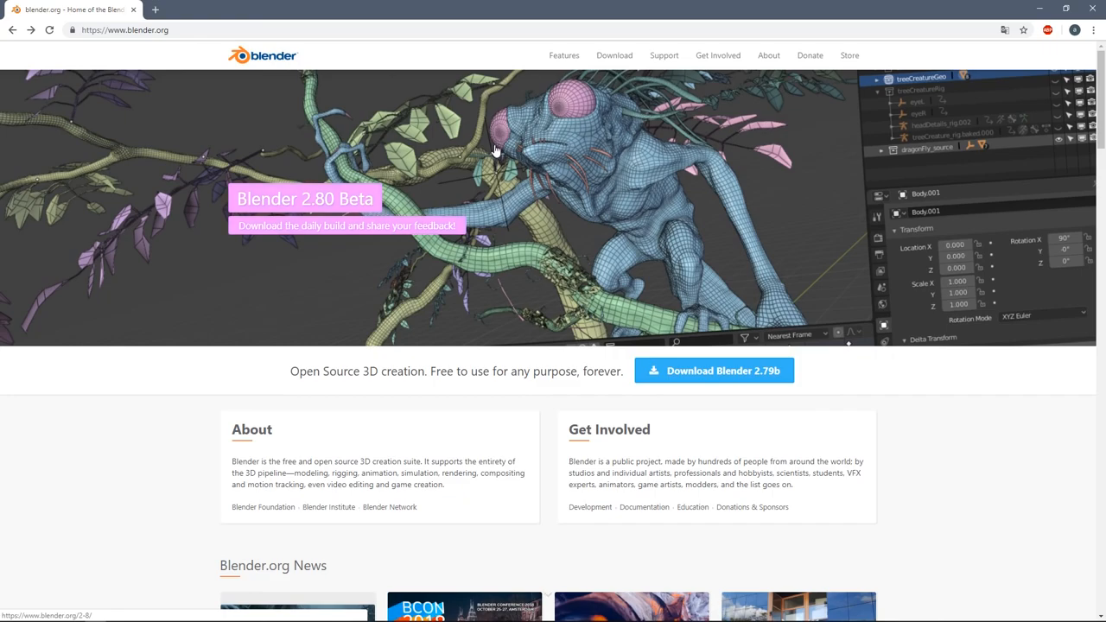
pyautogui.moveTo(200, 83)
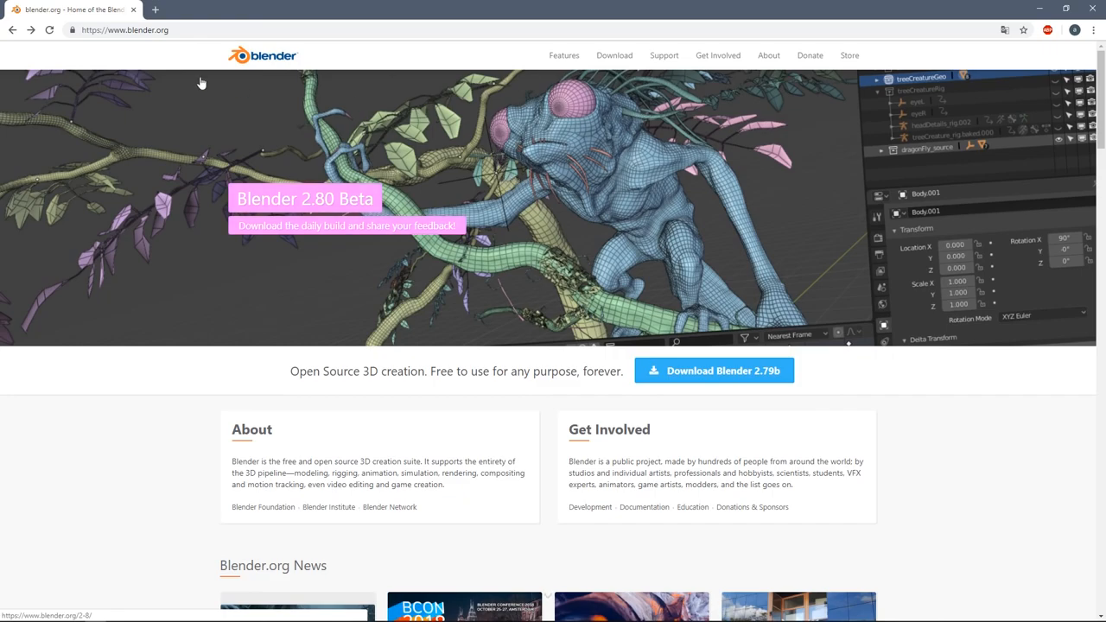
pyautogui.moveTo(370, 209)
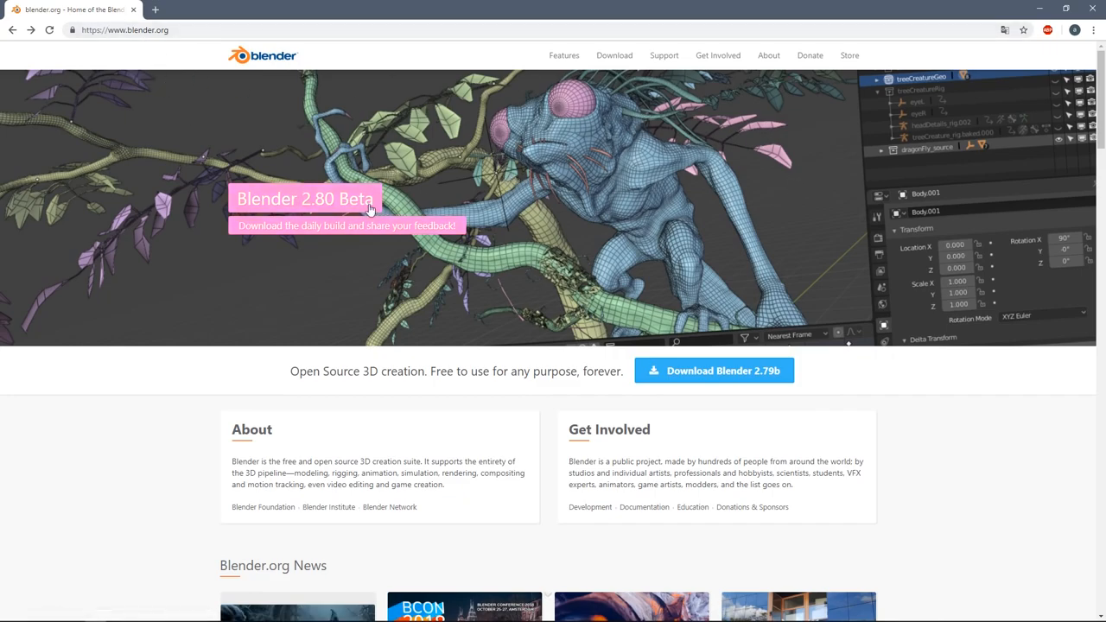
pyautogui.moveTo(657, 199)
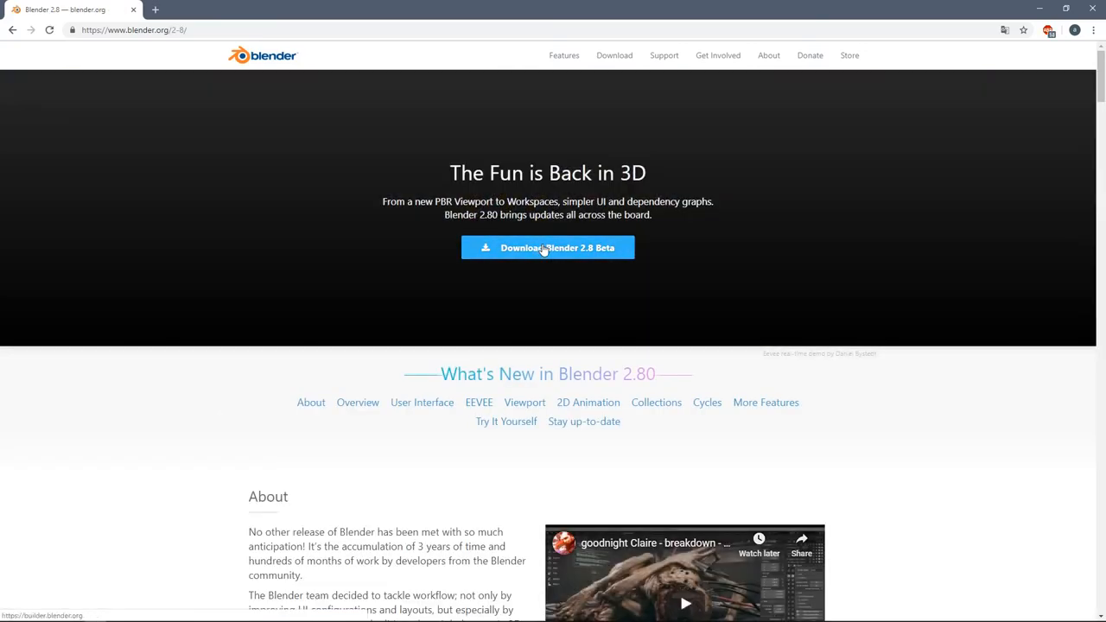
# Reach the 2.80 Beta experimental builds page, checking macOS then returning to Windows builds
pyautogui.click(546, 249)
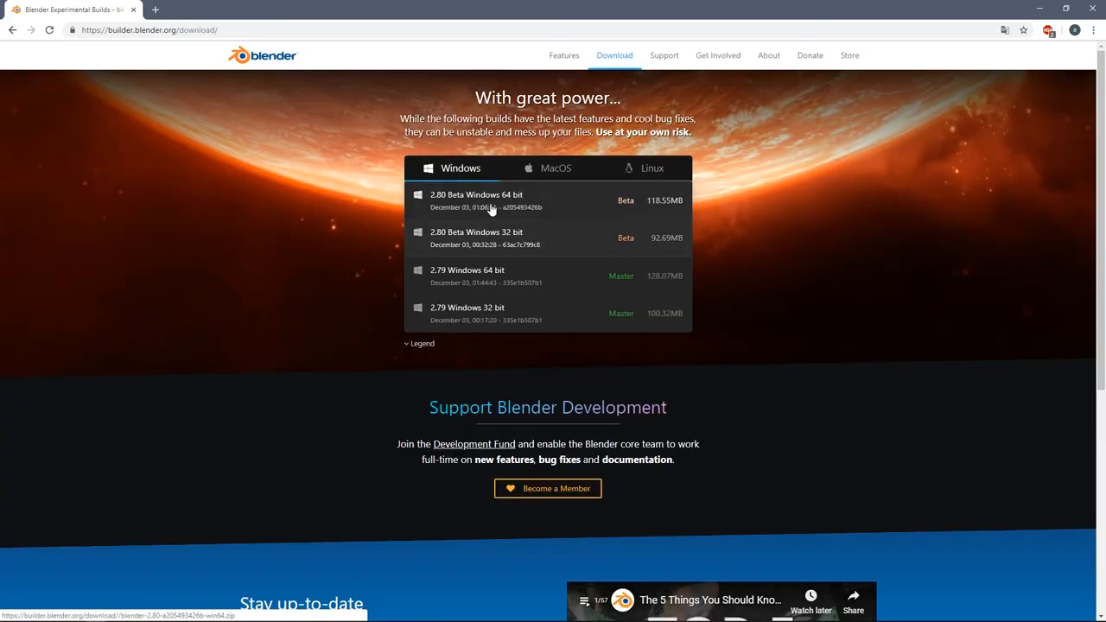
pyautogui.moveTo(561, 191)
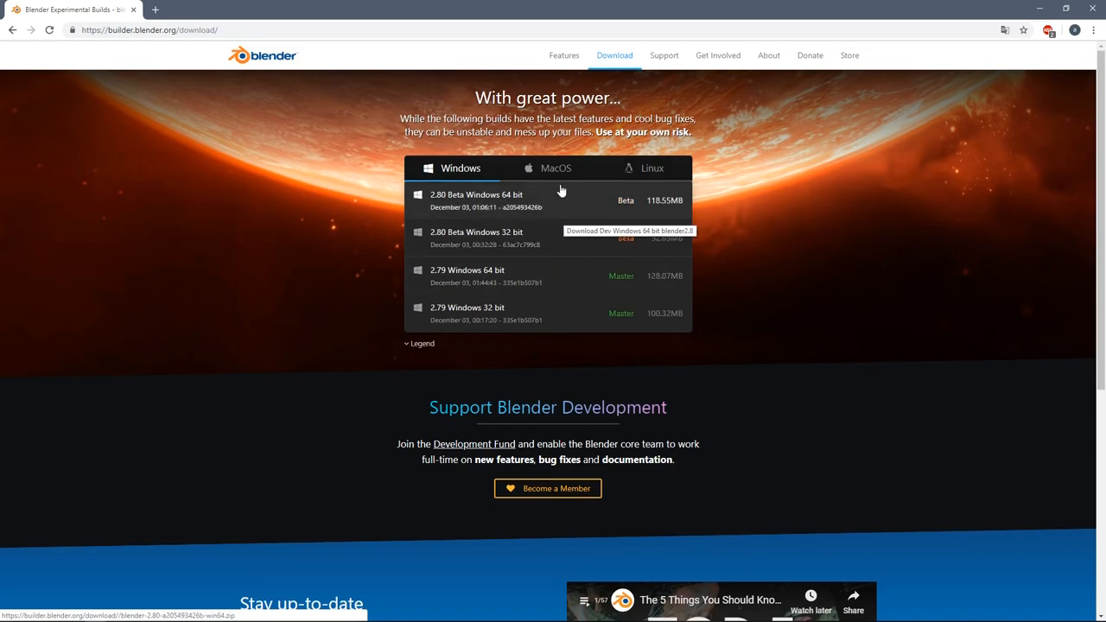
pyautogui.click(557, 168)
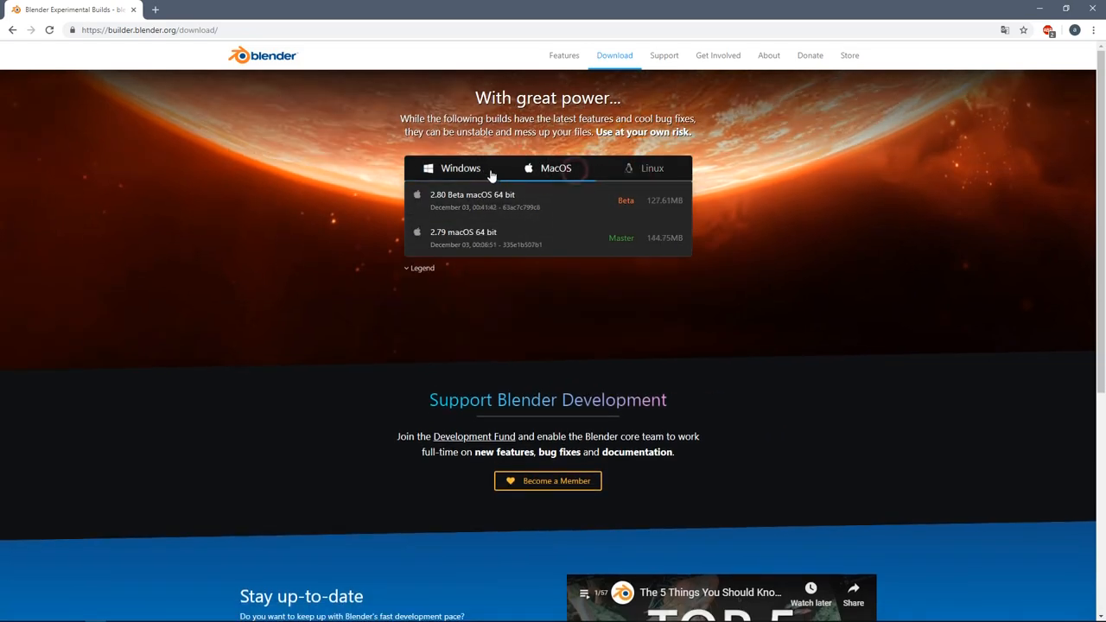
pyautogui.click(460, 167)
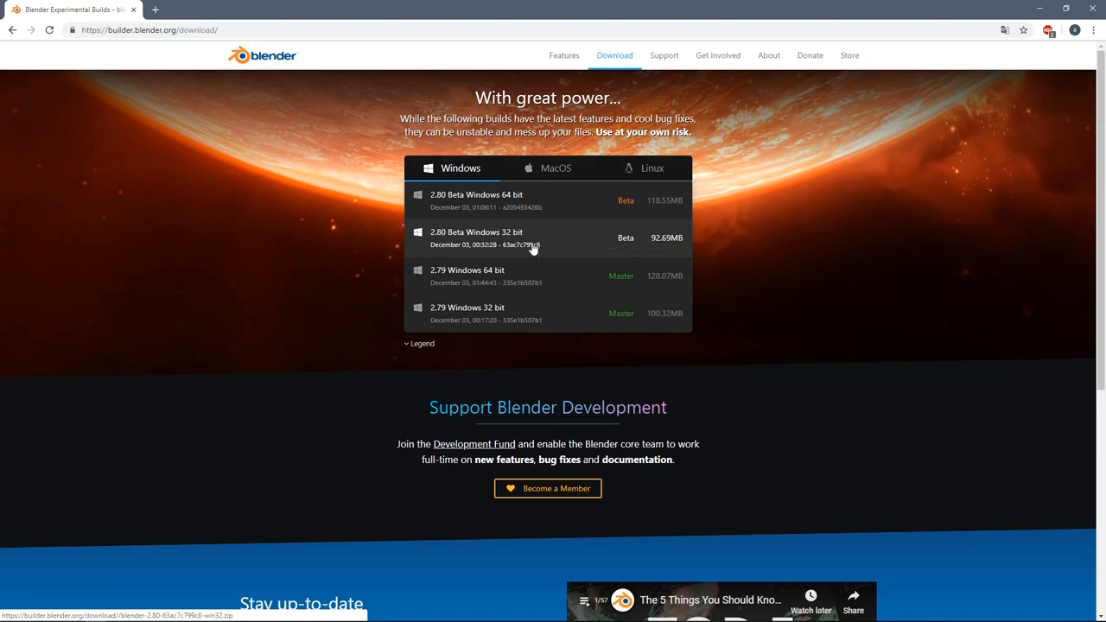
pyautogui.moveTo(401, 90)
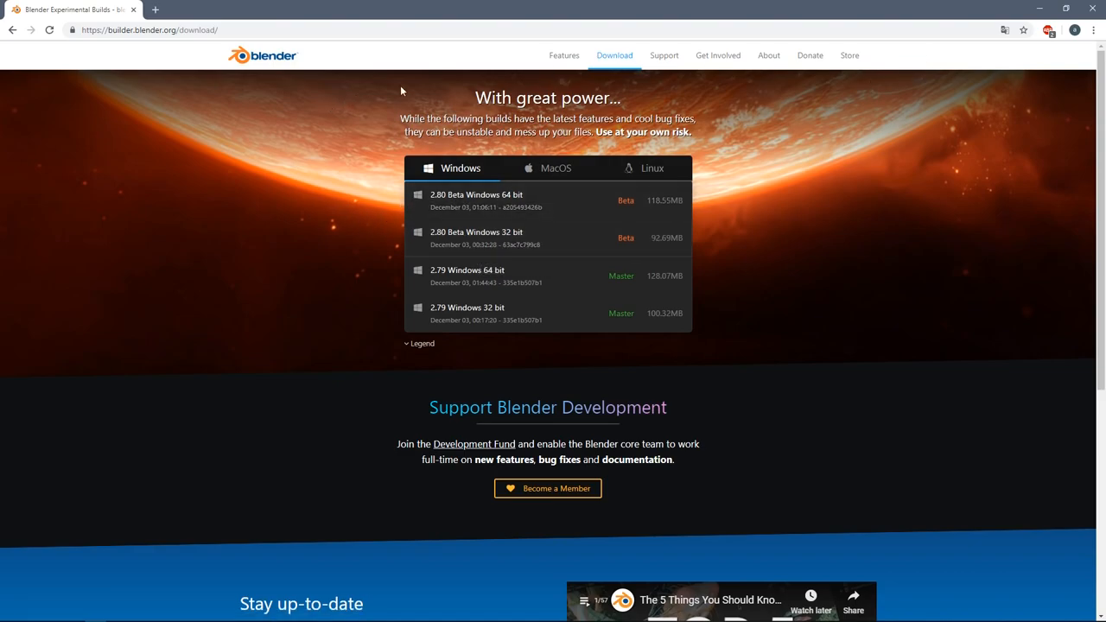
pyautogui.click(1067, 9)
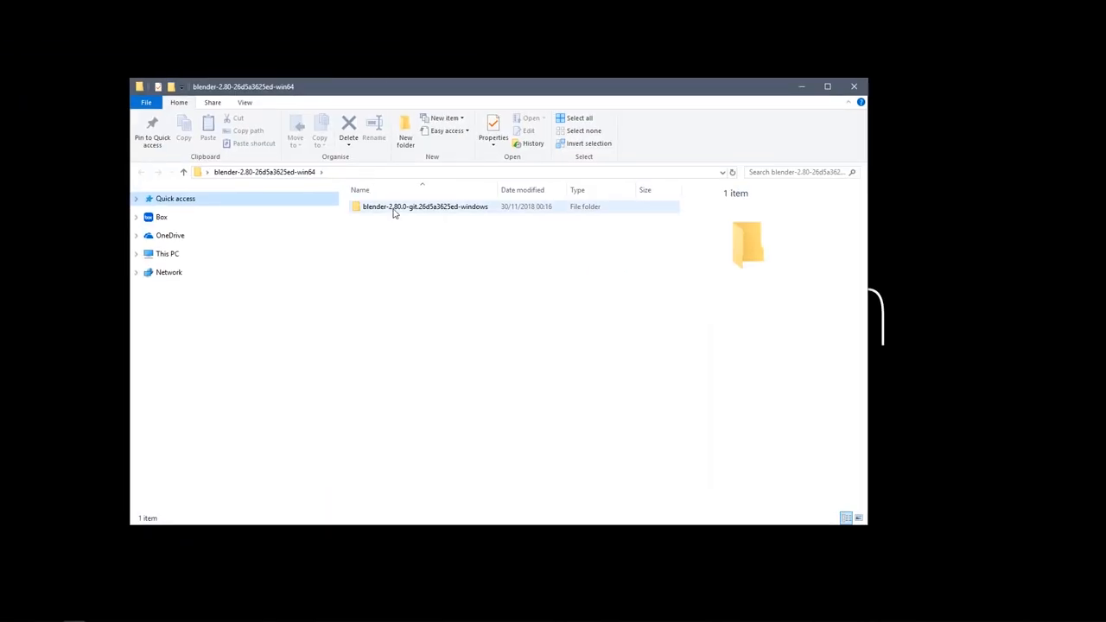
# Enter the extracted Blender 2.80 build folder and launch blender.exe
pyautogui.doubleClick(426, 205)
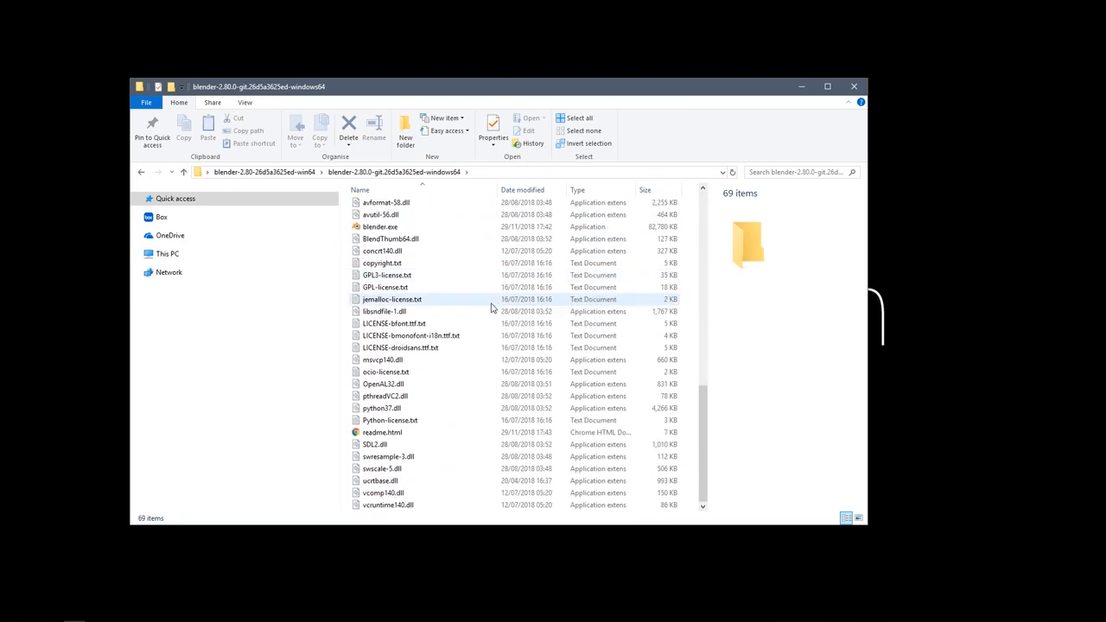
pyautogui.scroll(3)
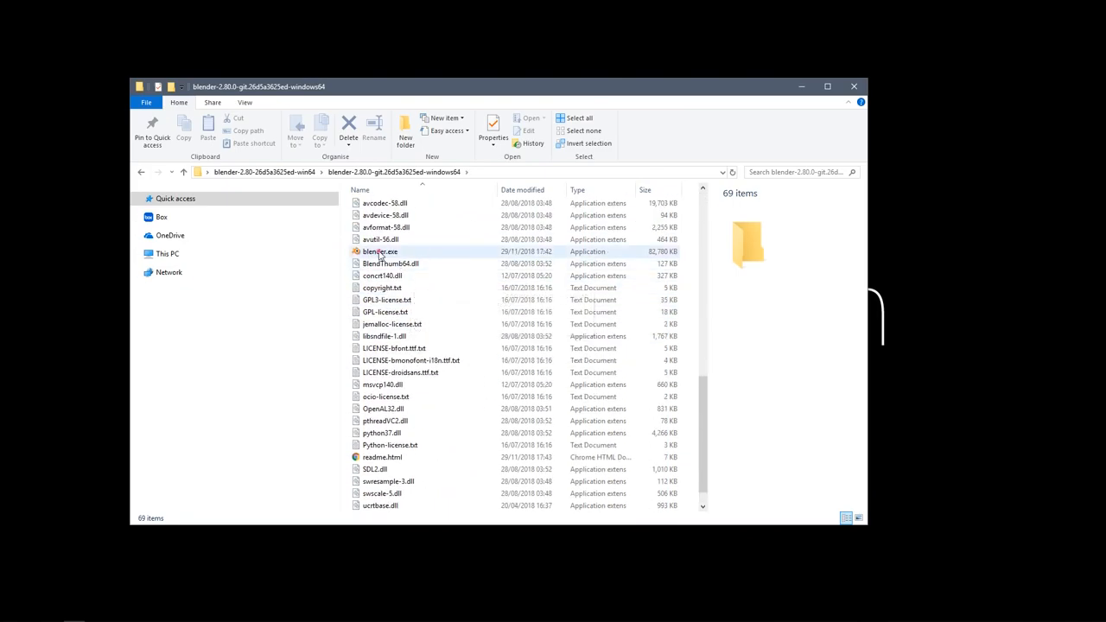
pyautogui.click(380, 253)
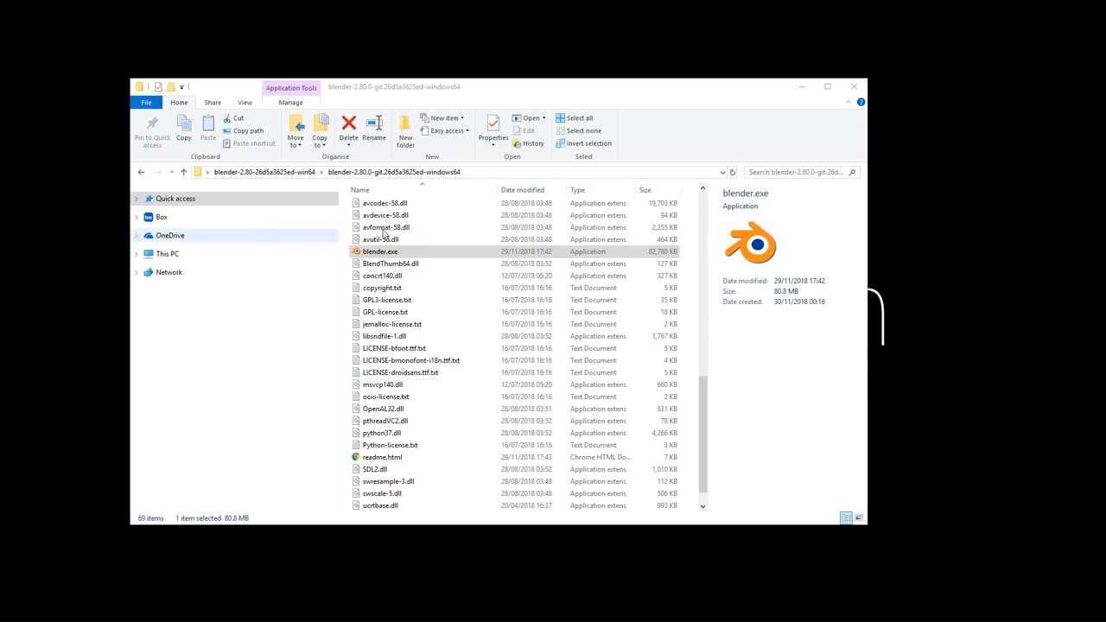
pyautogui.doubleClick(381, 252)
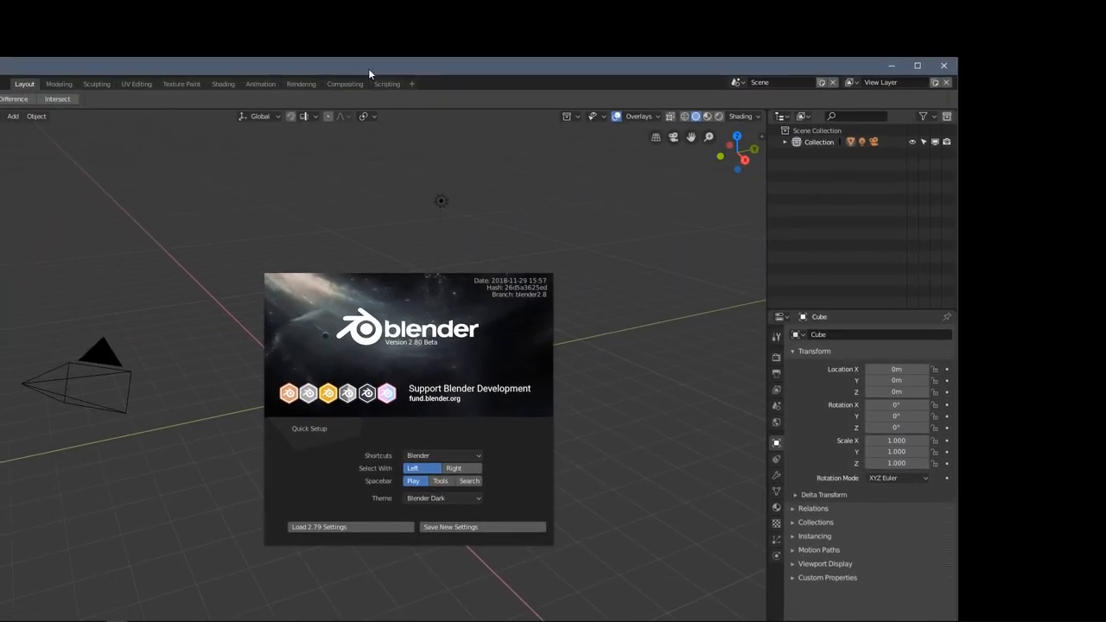
# Maximize the Blender window over its 2.80 Beta splash screen
pyautogui.click(916, 66)
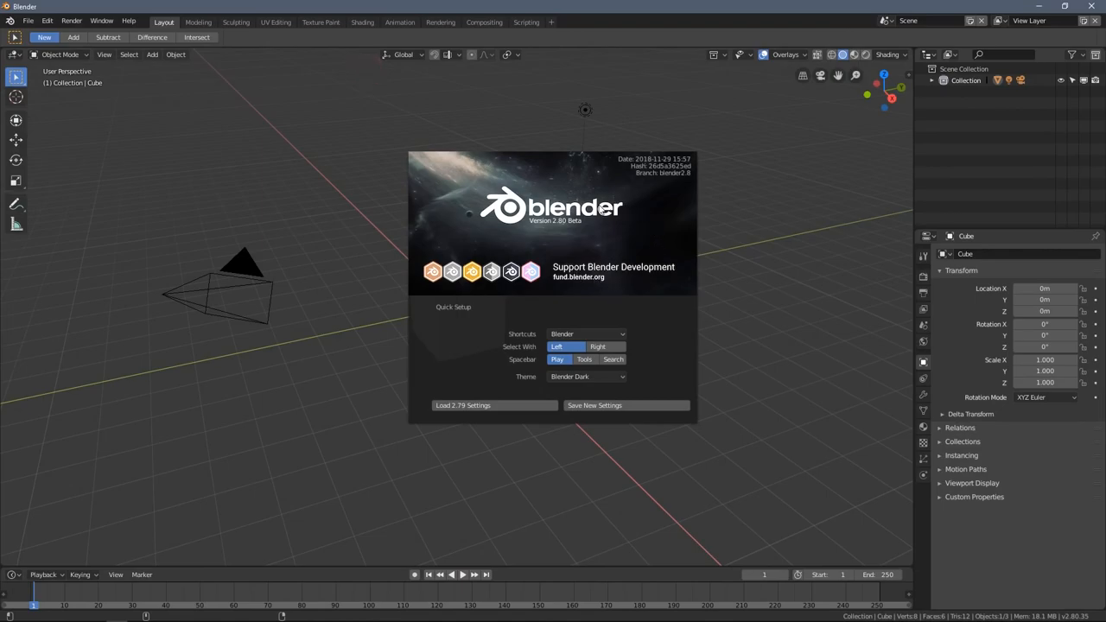
pyautogui.moveTo(639, 346)
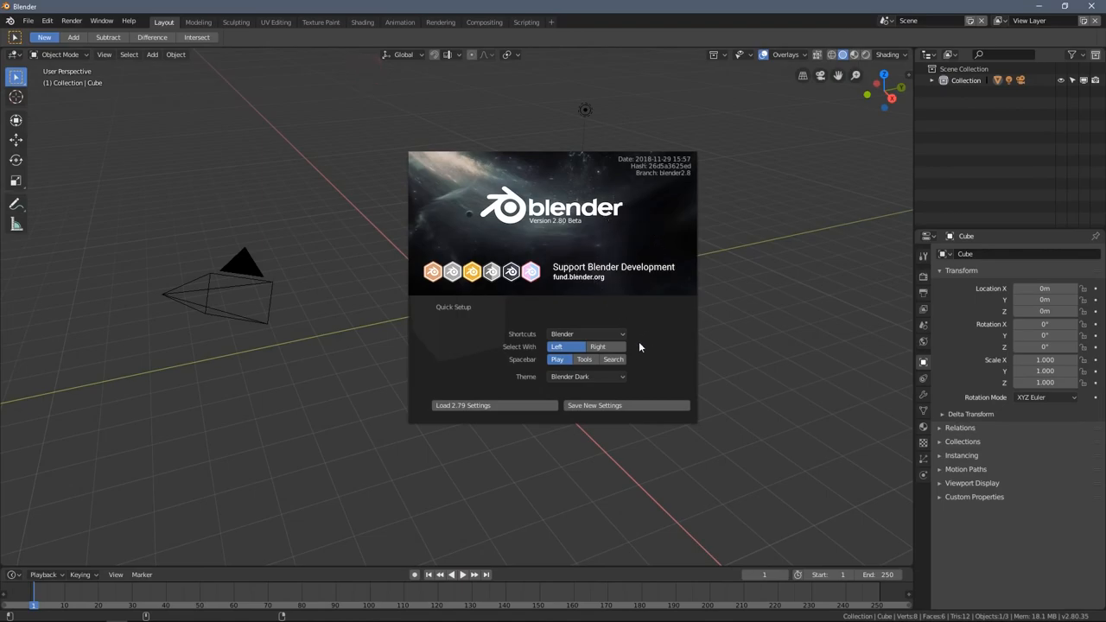
pyautogui.moveTo(527, 394)
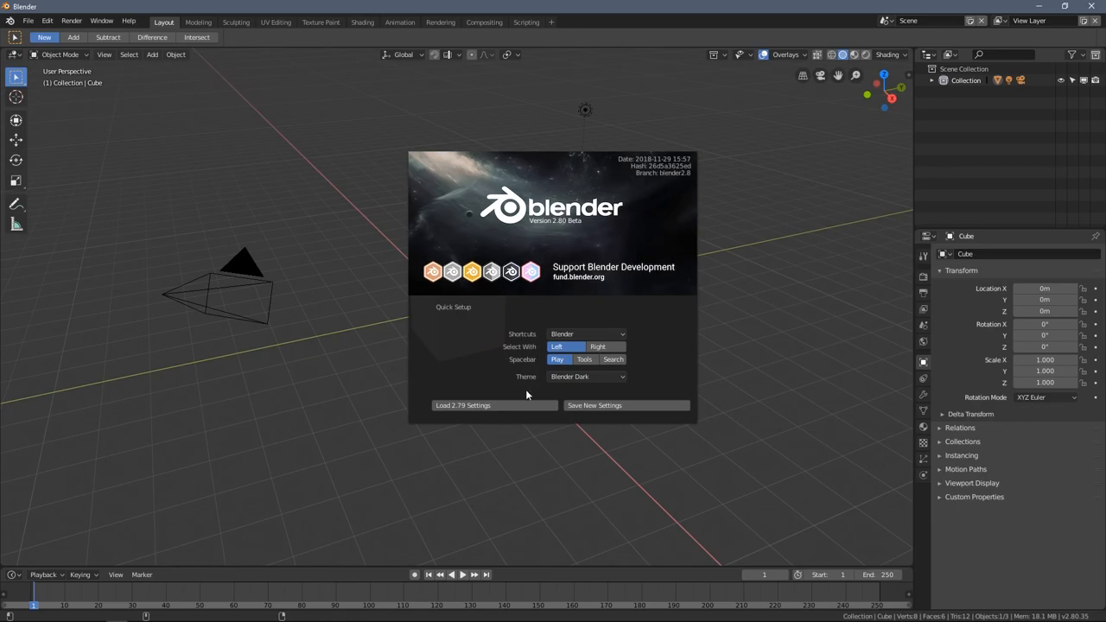
pyautogui.moveTo(509, 300)
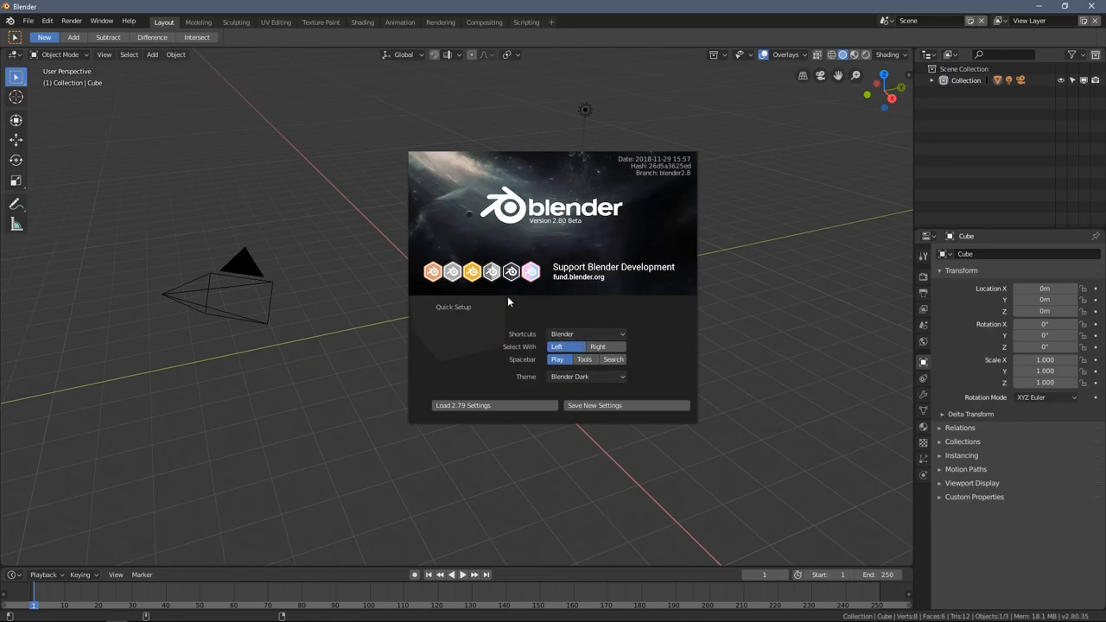
pyautogui.moveTo(481, 301)
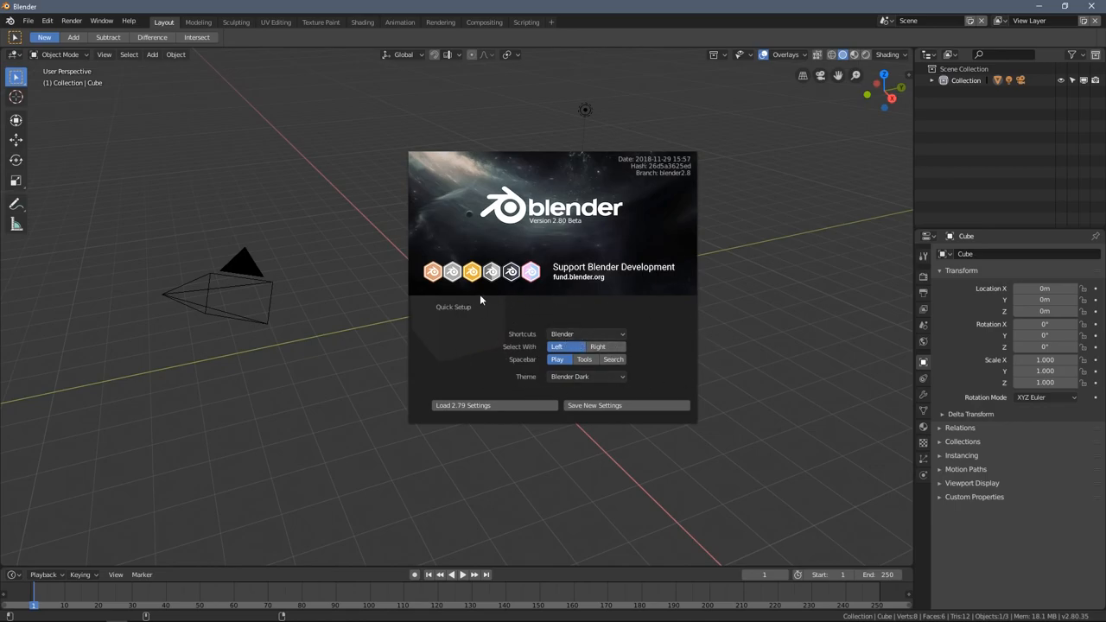
pyautogui.moveTo(767, 370)
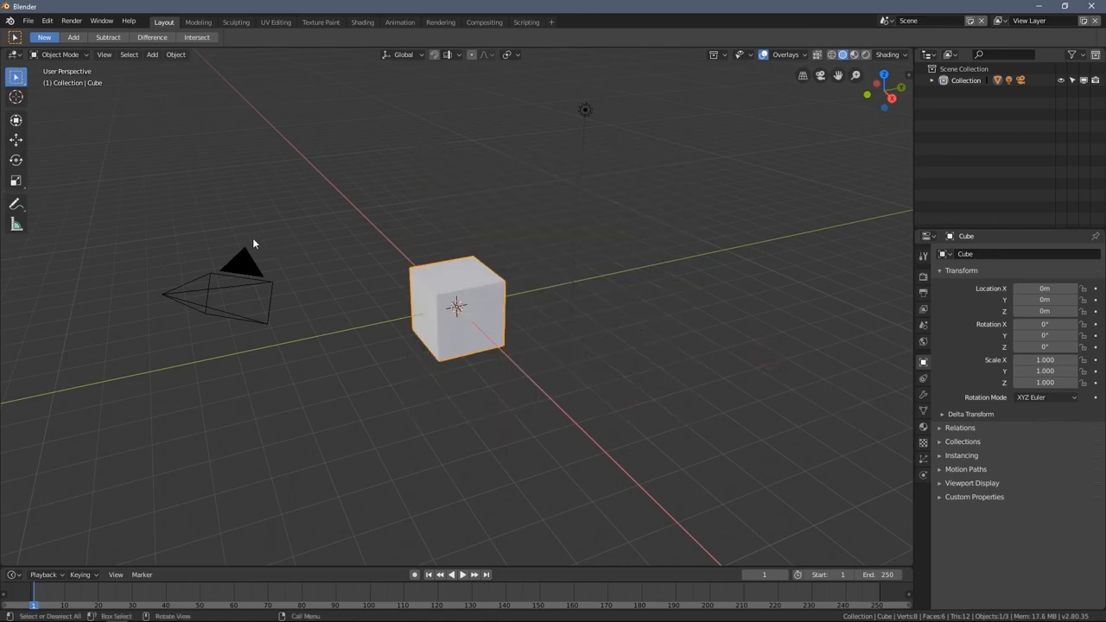
pyautogui.moveTo(717, 121)
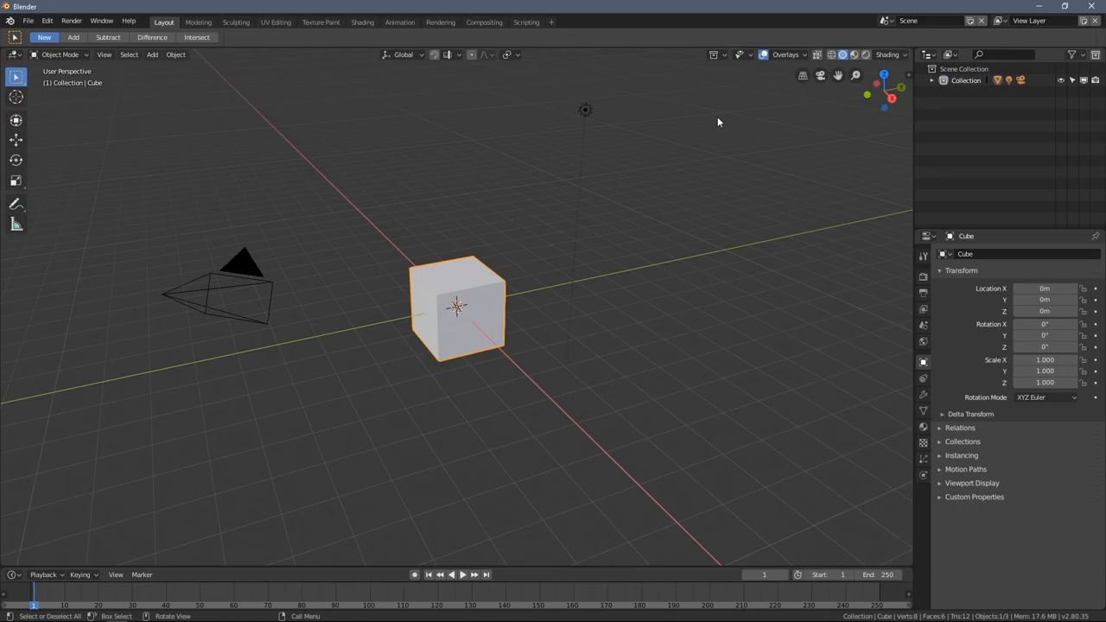
pyautogui.moveTo(906, 93)
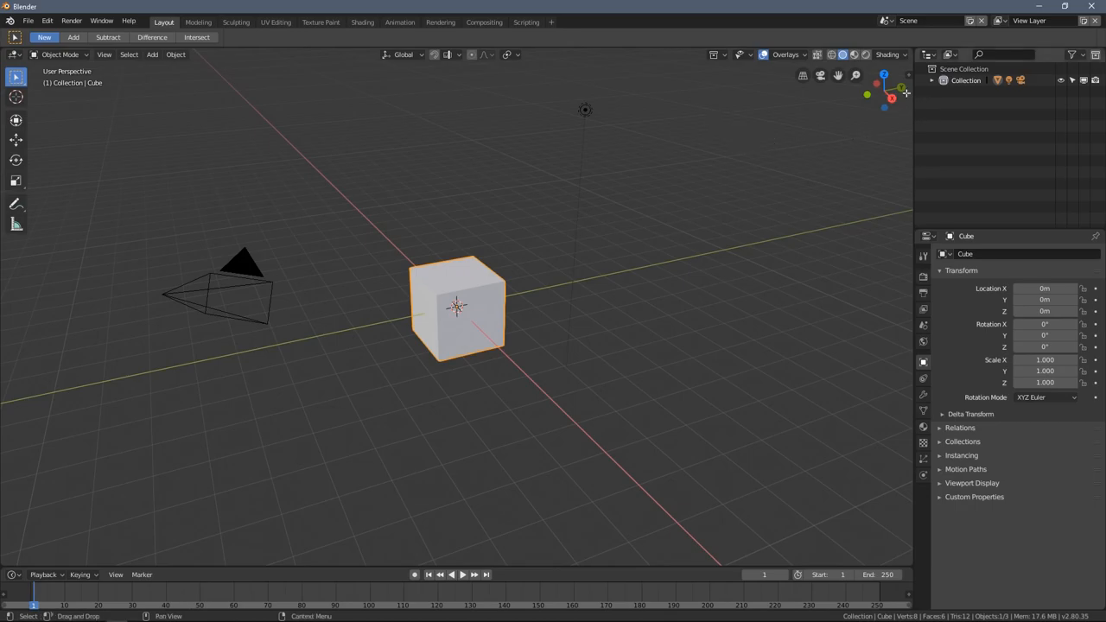
pyautogui.moveTo(643, 304)
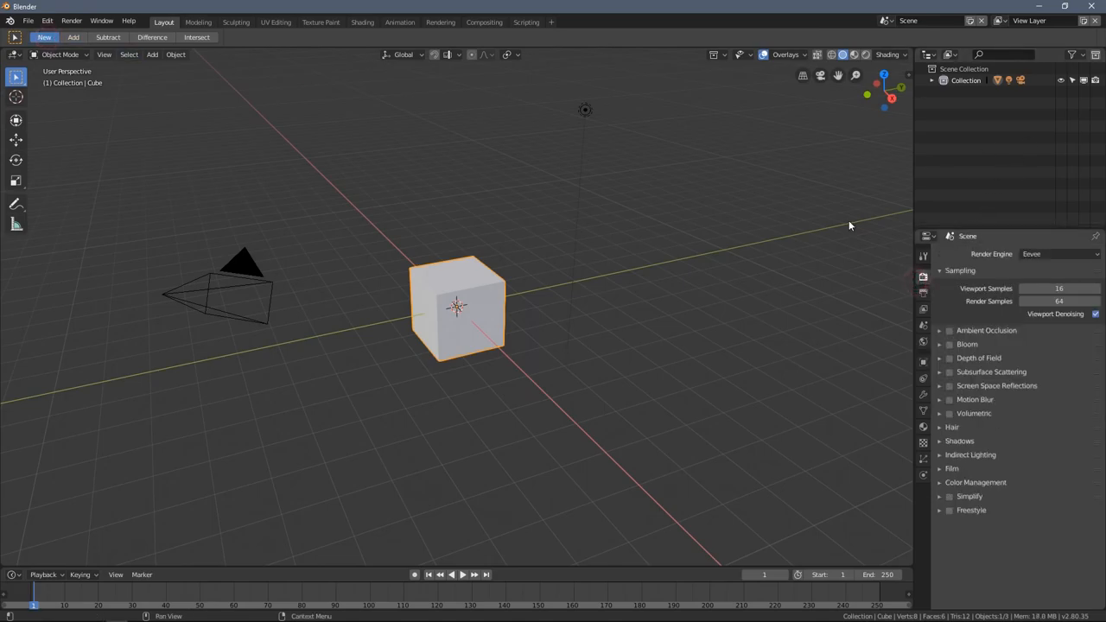
pyautogui.moveTo(450, 198)
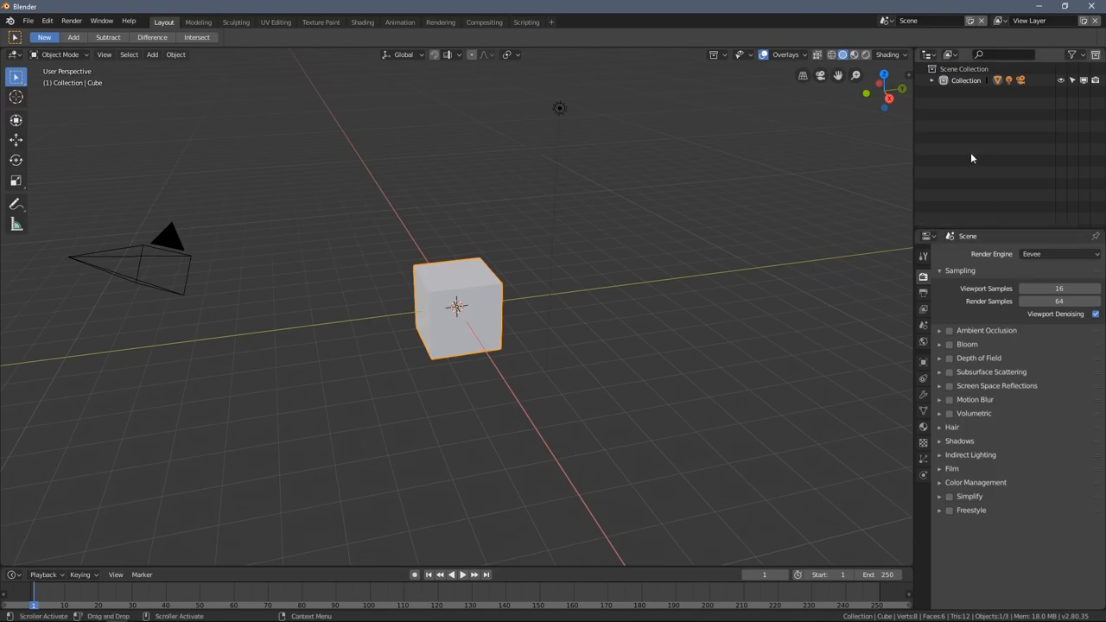
pyautogui.moveTo(698, 185)
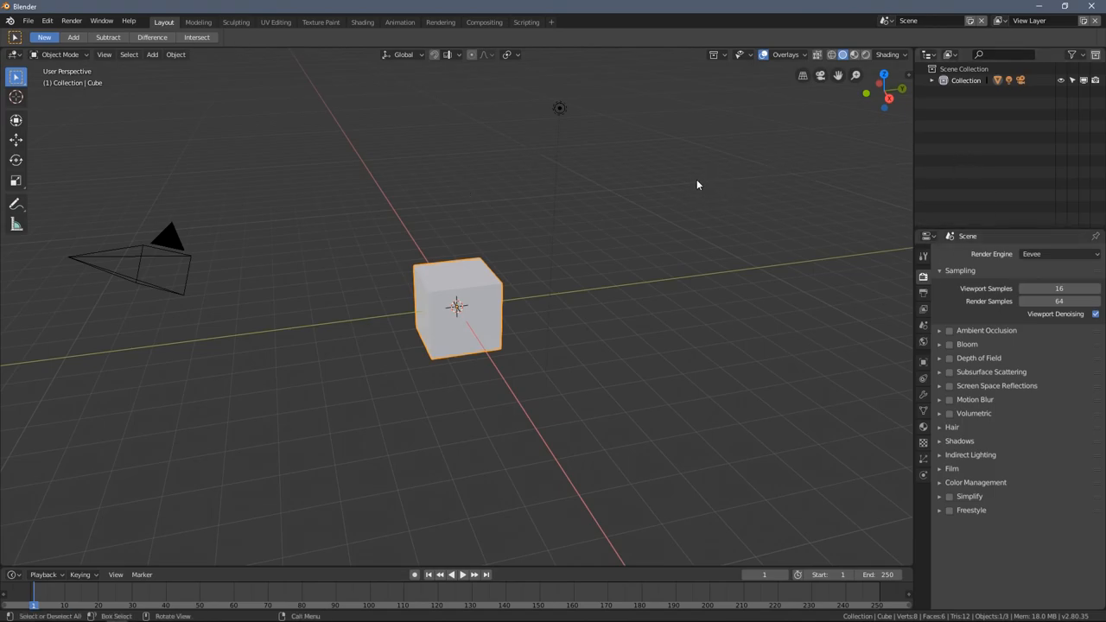
pyautogui.moveTo(436, 201)
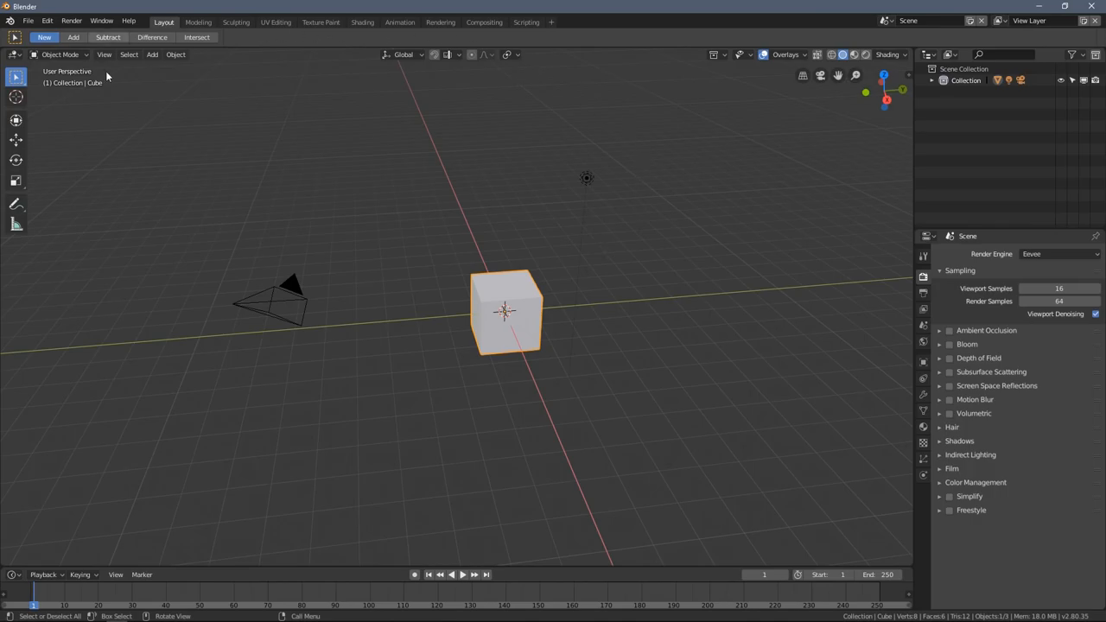
pyautogui.moveTo(376, 42)
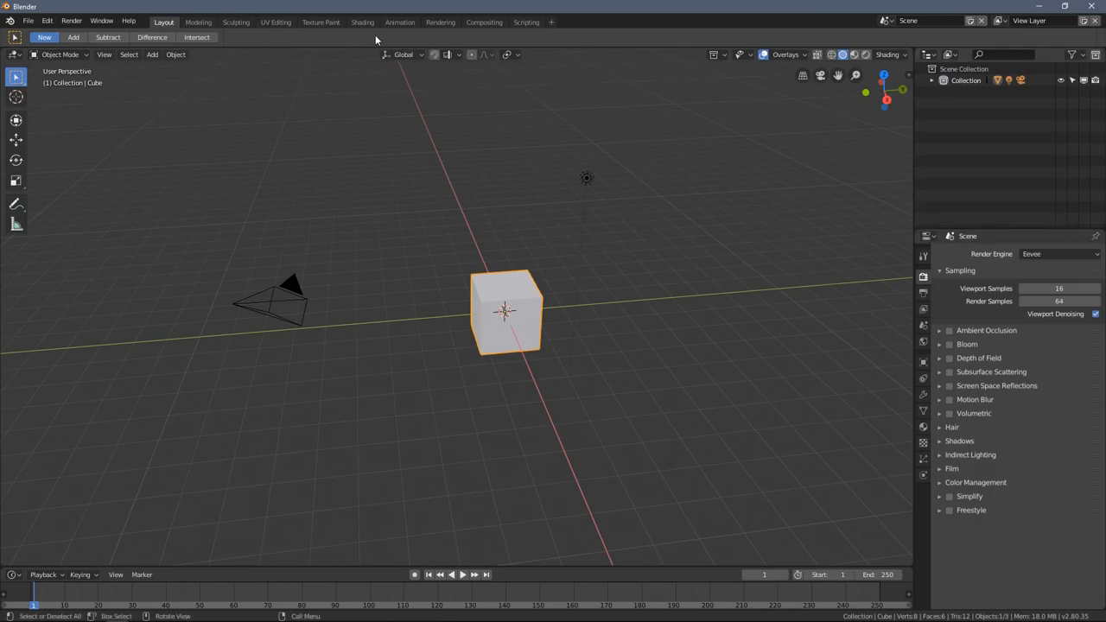
pyautogui.moveTo(451, 38)
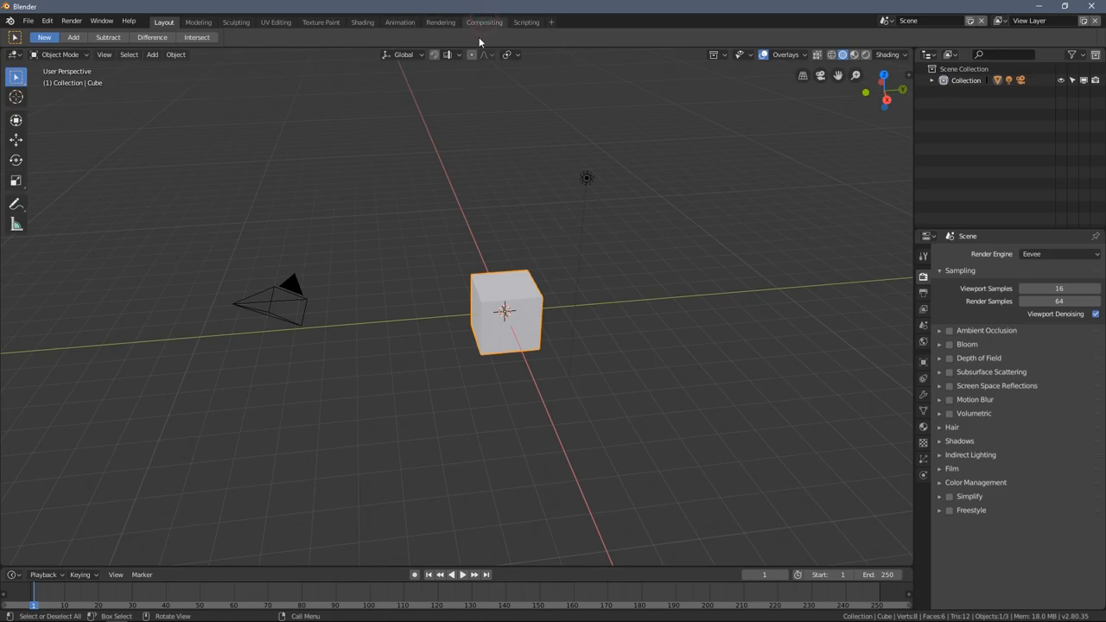
pyautogui.click(484, 21)
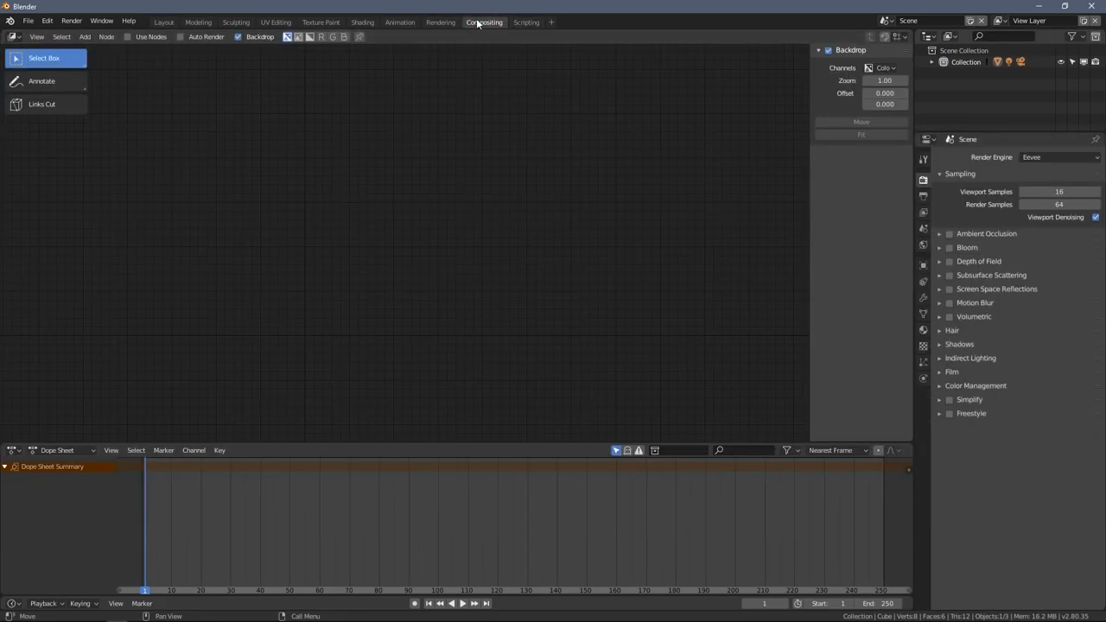
pyautogui.click(526, 21)
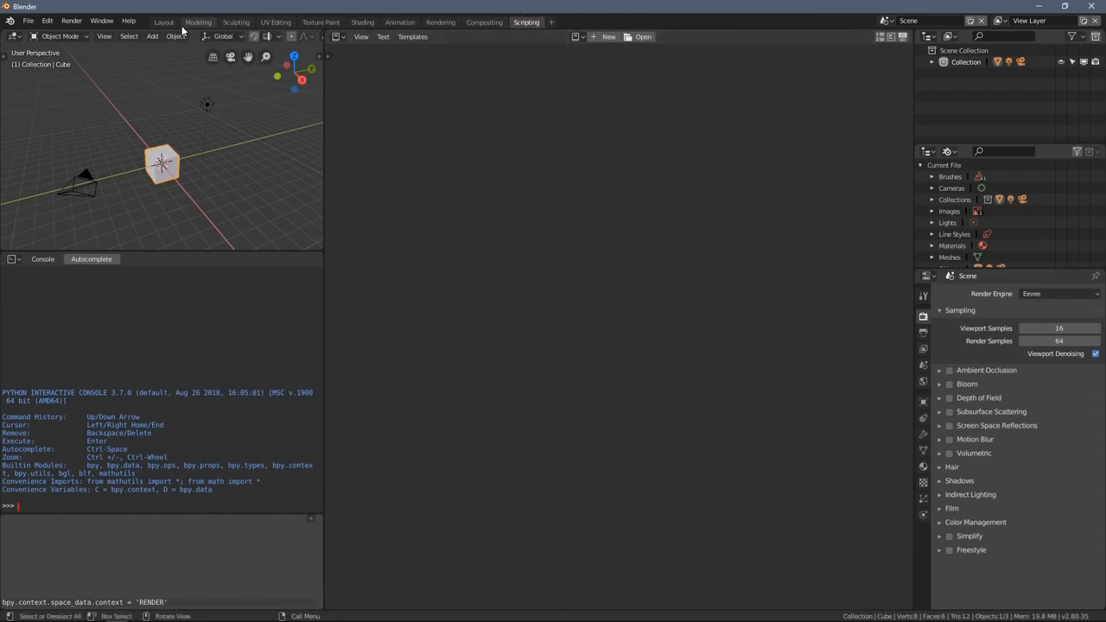
pyautogui.click(162, 21)
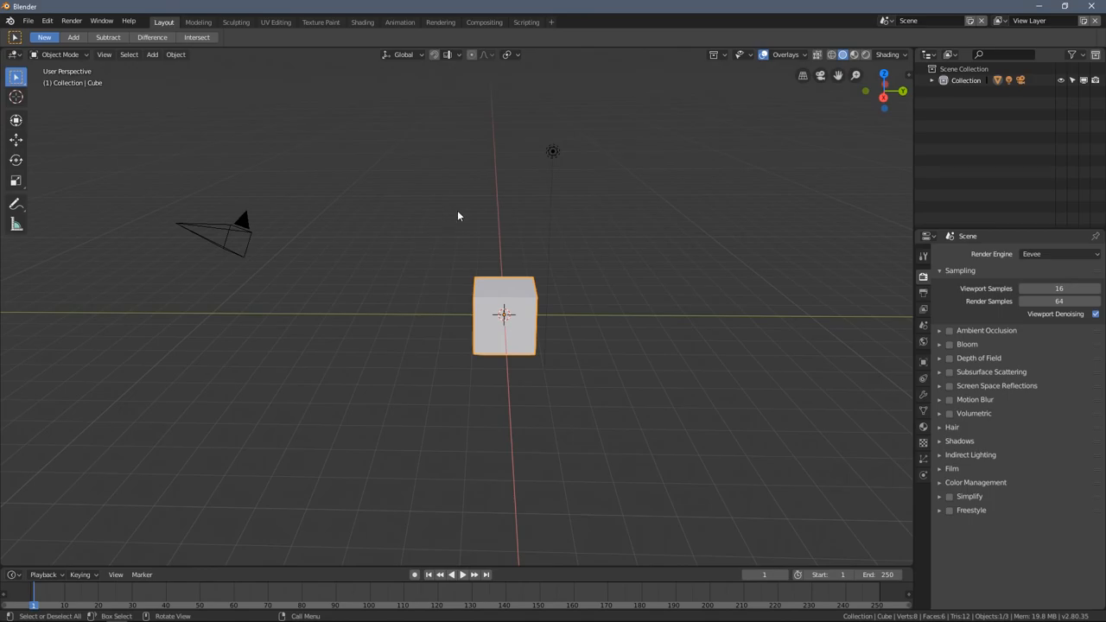
# Orbit the viewport to look at the default cube from several angles, ending above it
pyautogui.moveTo(458, 216); pyautogui.dragTo(384, 213)
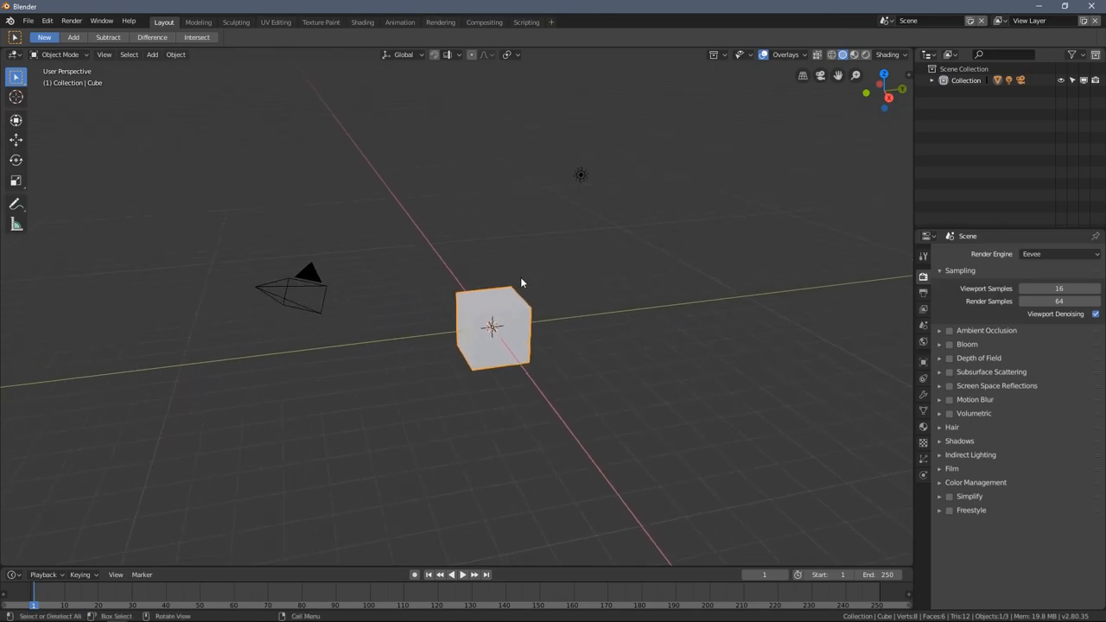
pyautogui.moveTo(518, 286); pyautogui.dragTo(363, 258)
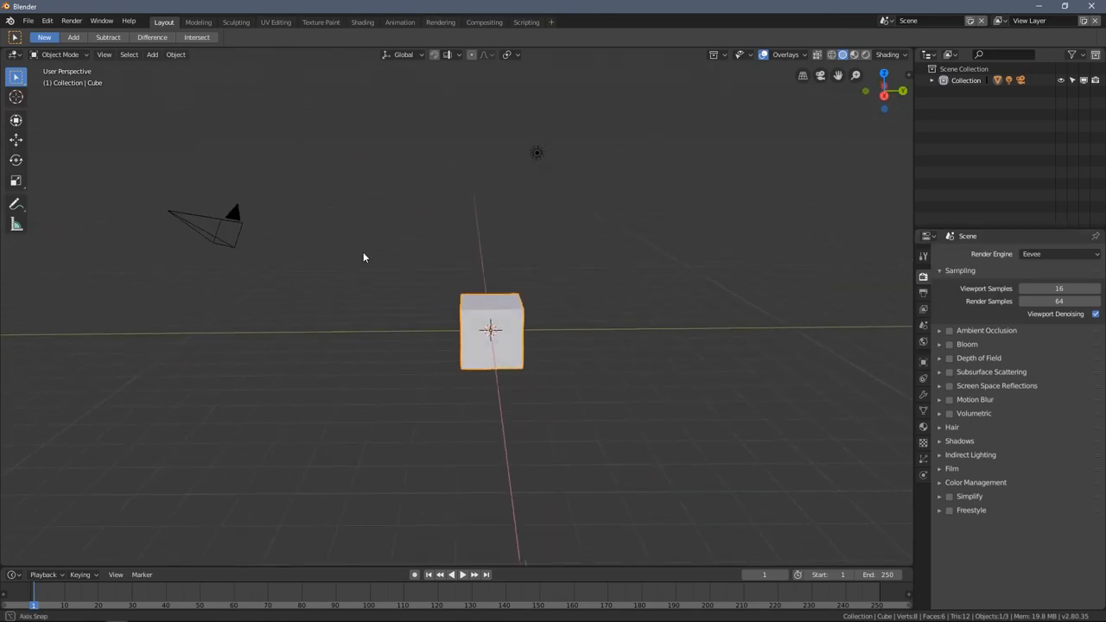
pyautogui.moveTo(363, 260); pyautogui.dragTo(384, 266)
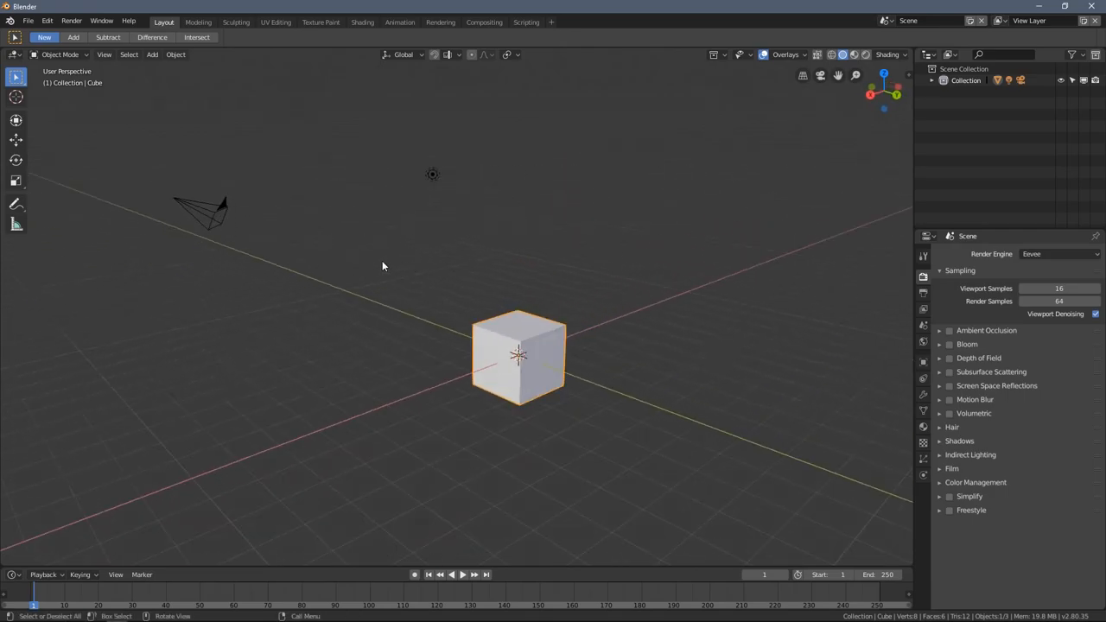
pyautogui.click(198, 21)
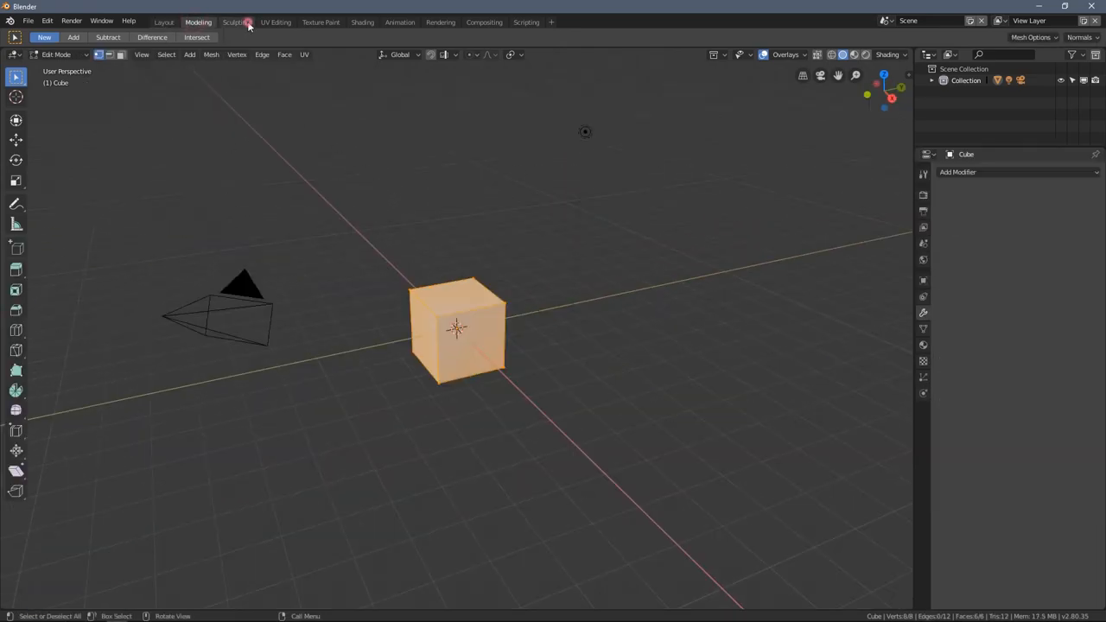
pyautogui.click(235, 20)
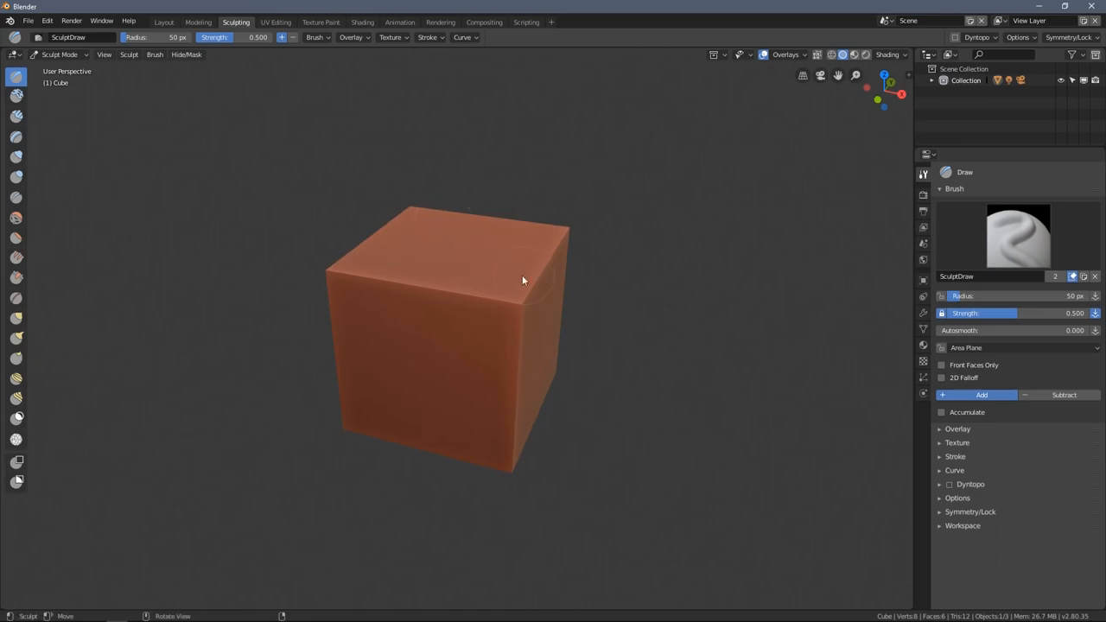
pyautogui.click(276, 21)
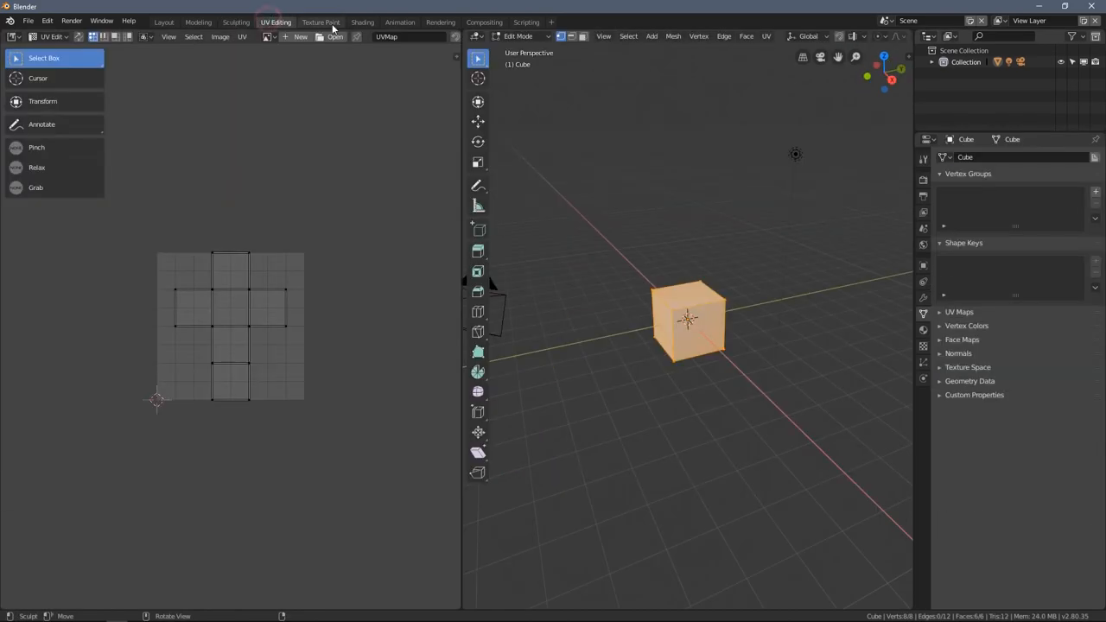
pyautogui.click(321, 21)
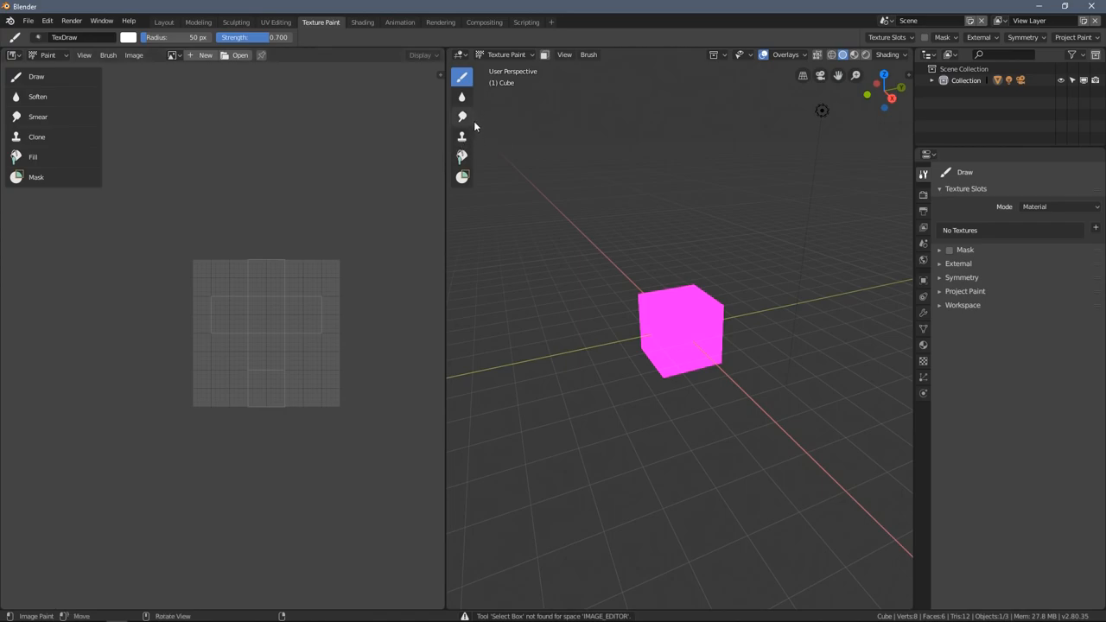
pyautogui.click(462, 76)
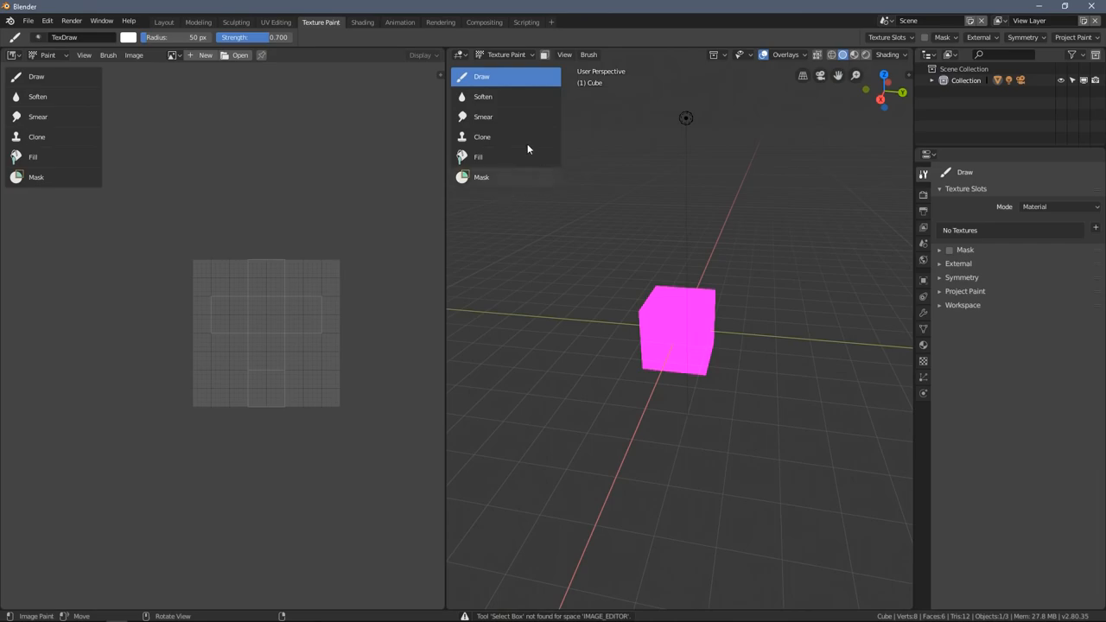
pyautogui.click(363, 20)
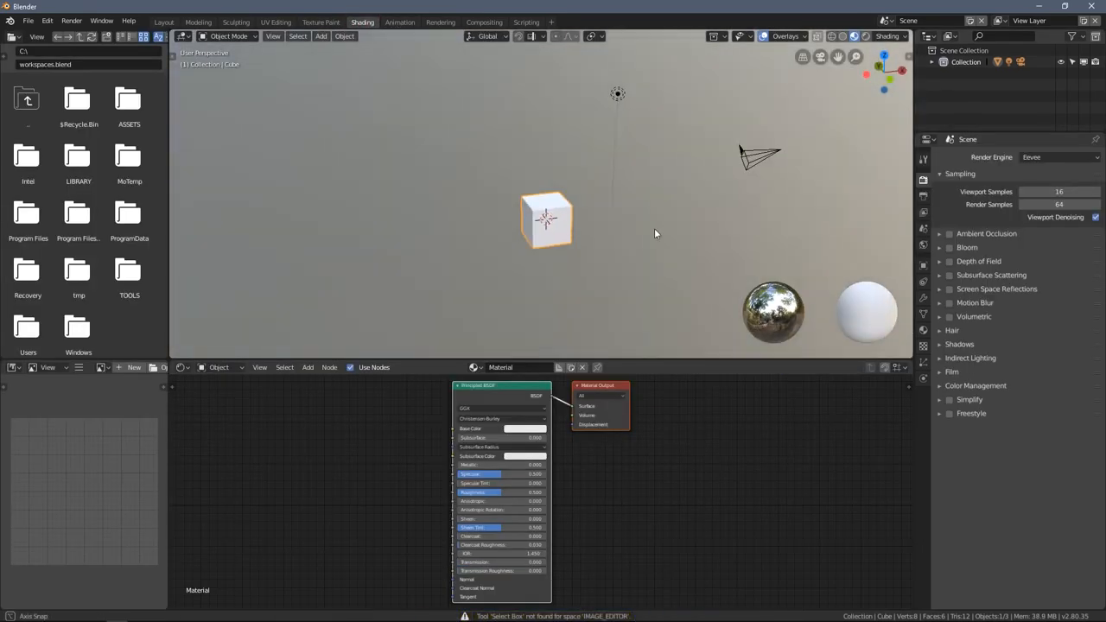
pyautogui.click(399, 21)
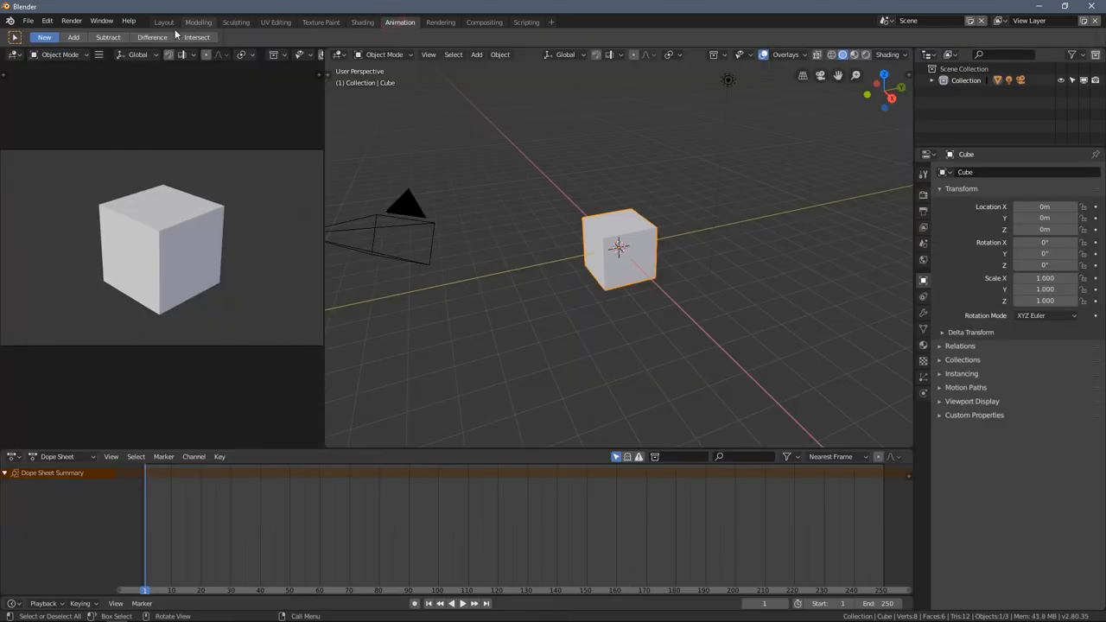
pyautogui.click(162, 21)
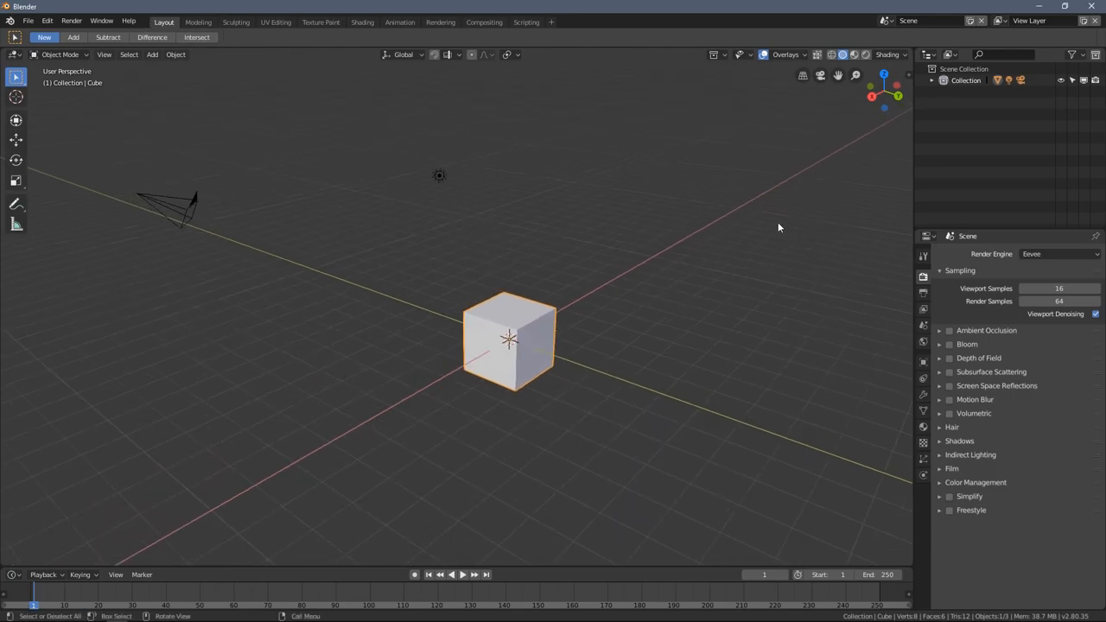
# Orbit the viewport around the default cube, camera and light from several sides
pyautogui.moveTo(777, 228); pyautogui.dragTo(556, 299)
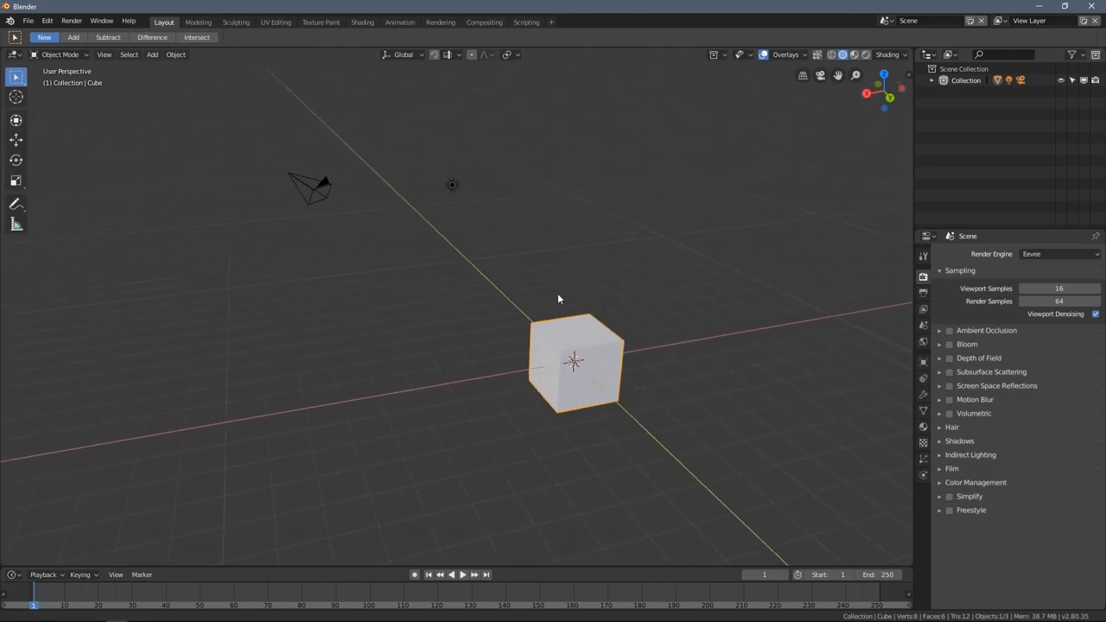
pyautogui.moveTo(557, 297); pyautogui.dragTo(665, 290)
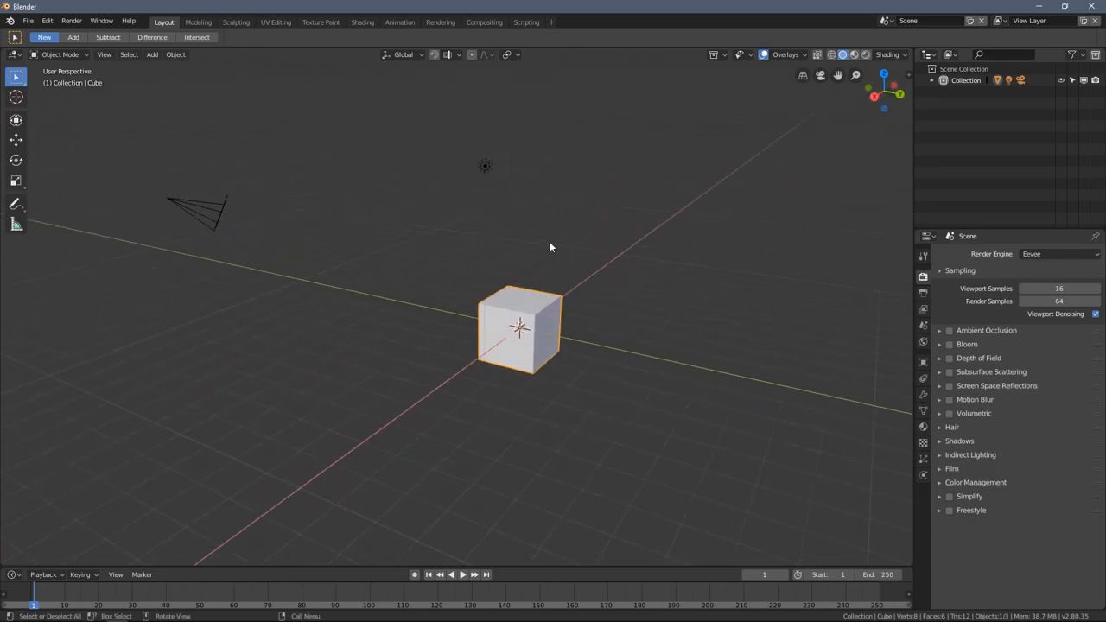
pyautogui.moveTo(549, 249); pyautogui.dragTo(700, 250)
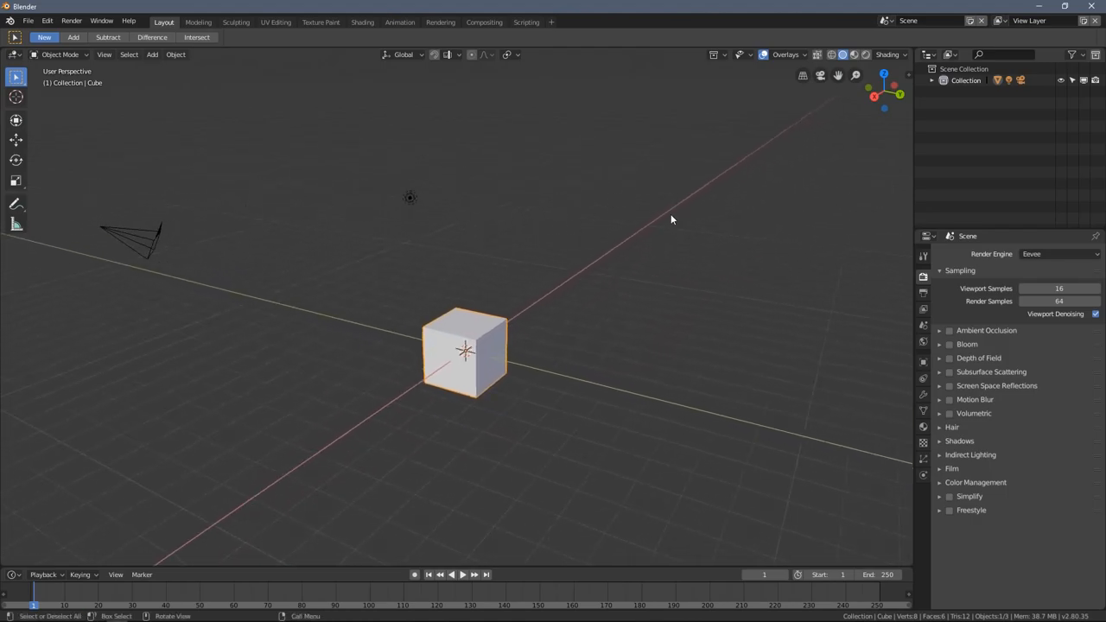
pyautogui.moveTo(450, 282)
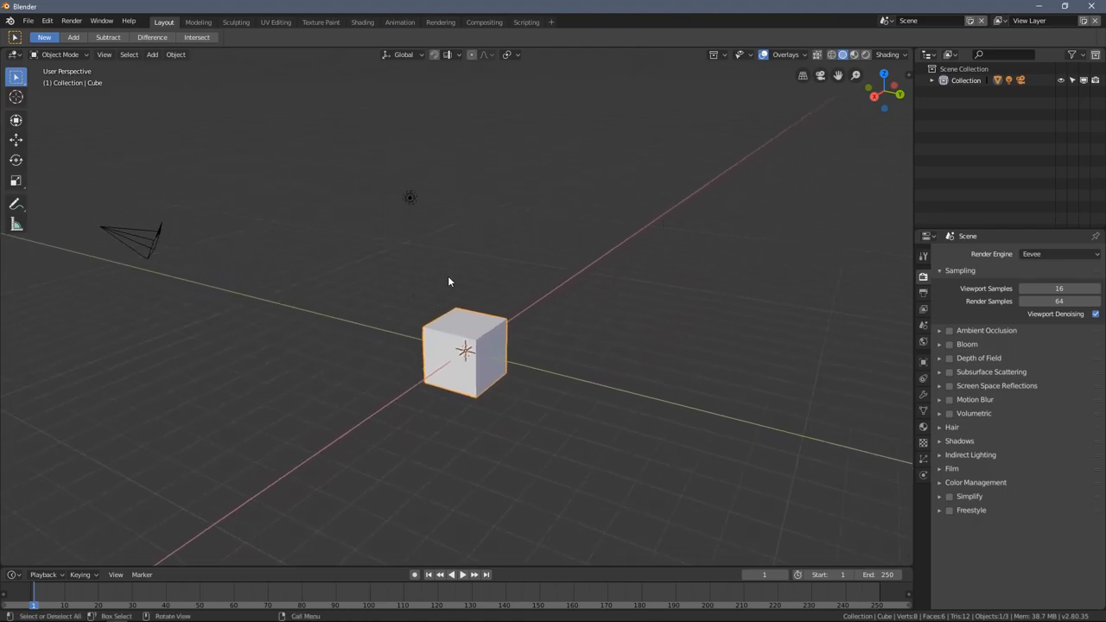
pyautogui.moveTo(449, 282); pyautogui.dragTo(419, 260)
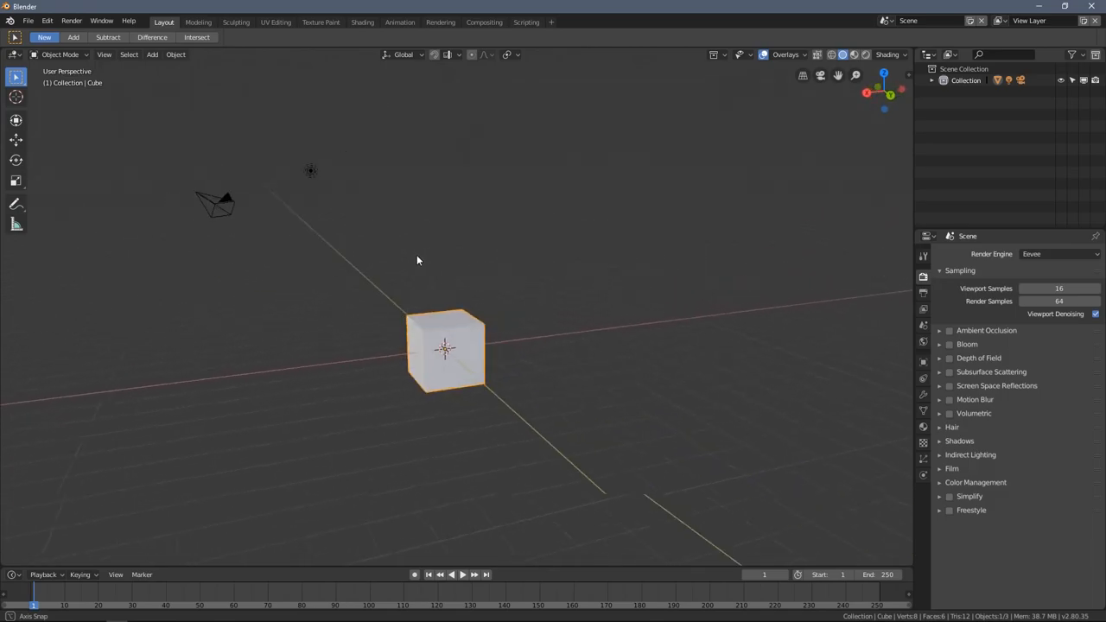
pyautogui.moveTo(418, 263); pyautogui.dragTo(450, 267)
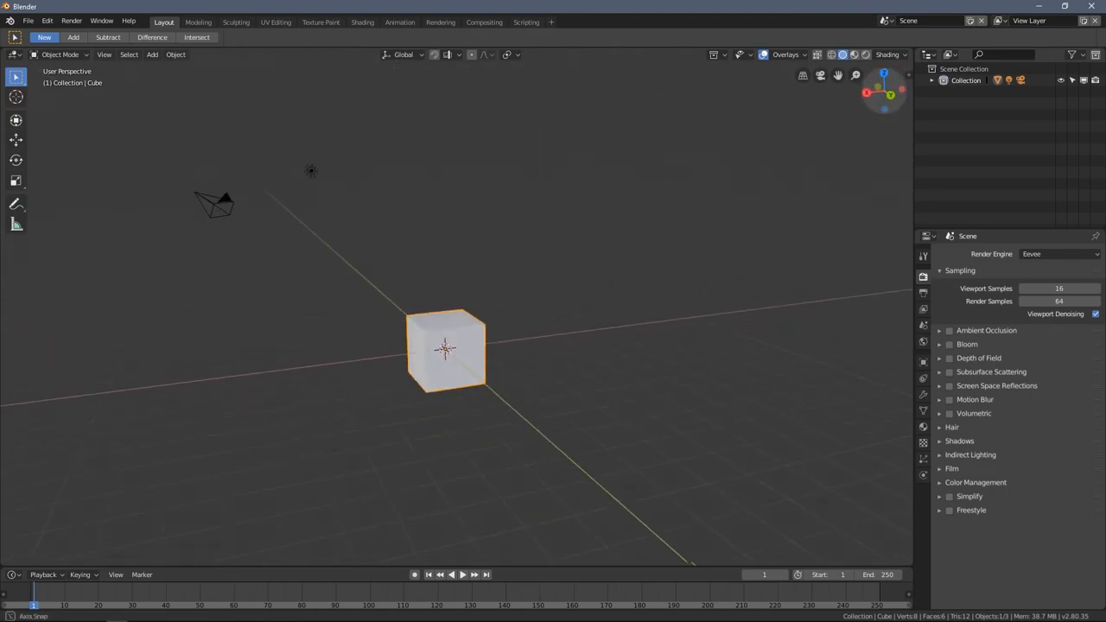
# Snap to a top orthographic view of the cube, then orbit back into perspective
pyautogui.moveTo(433, 345); pyautogui.dragTo(432, 293)
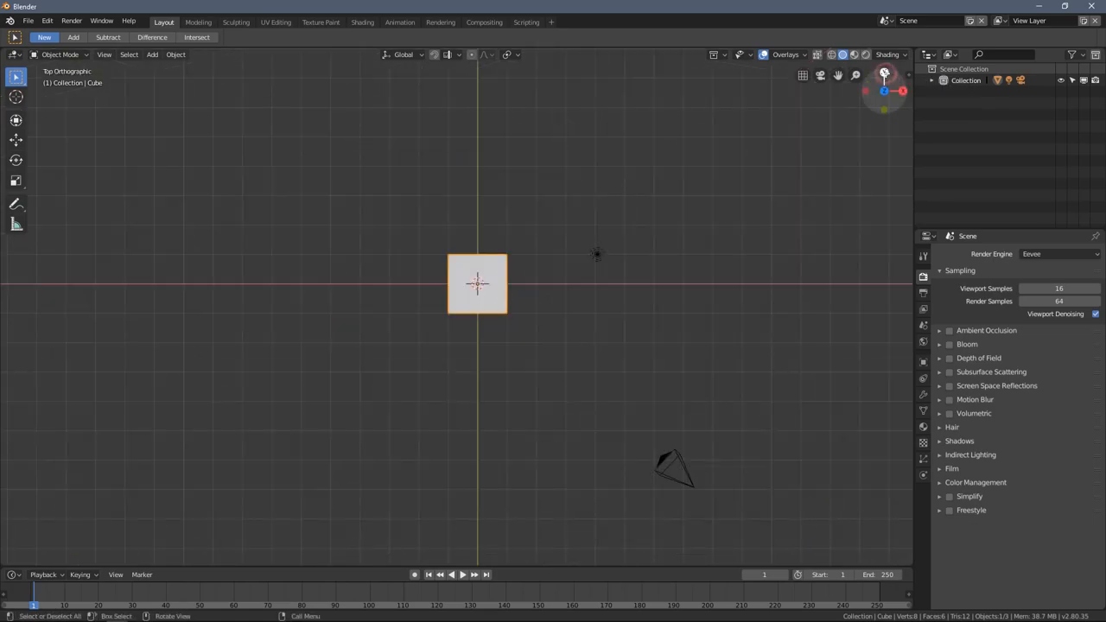
pyautogui.click(902, 90)
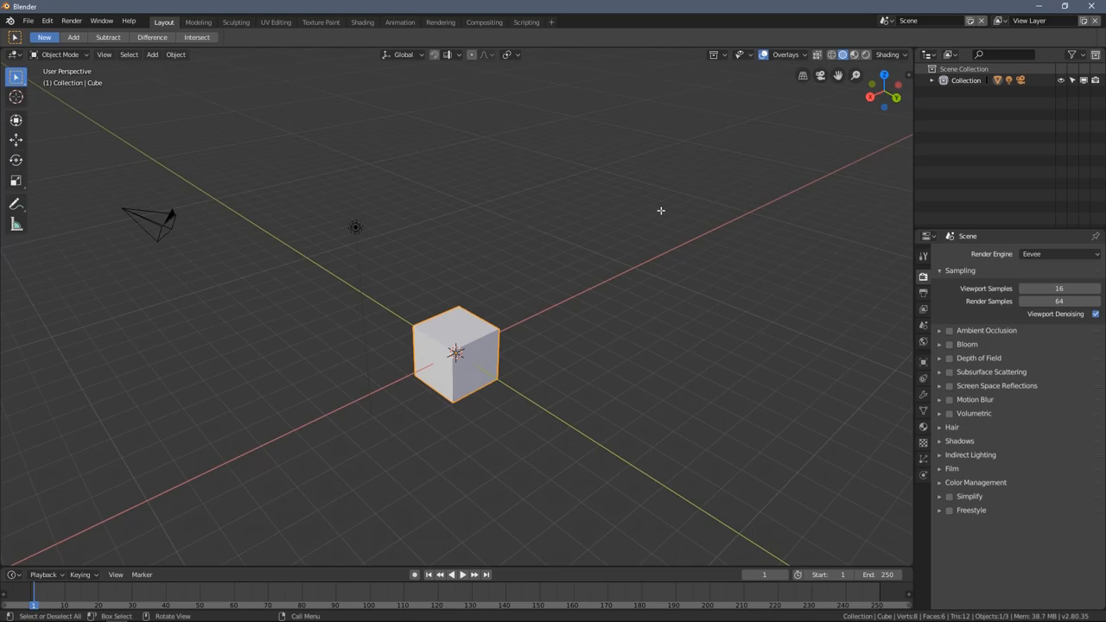
pyautogui.moveTo(650, 212)
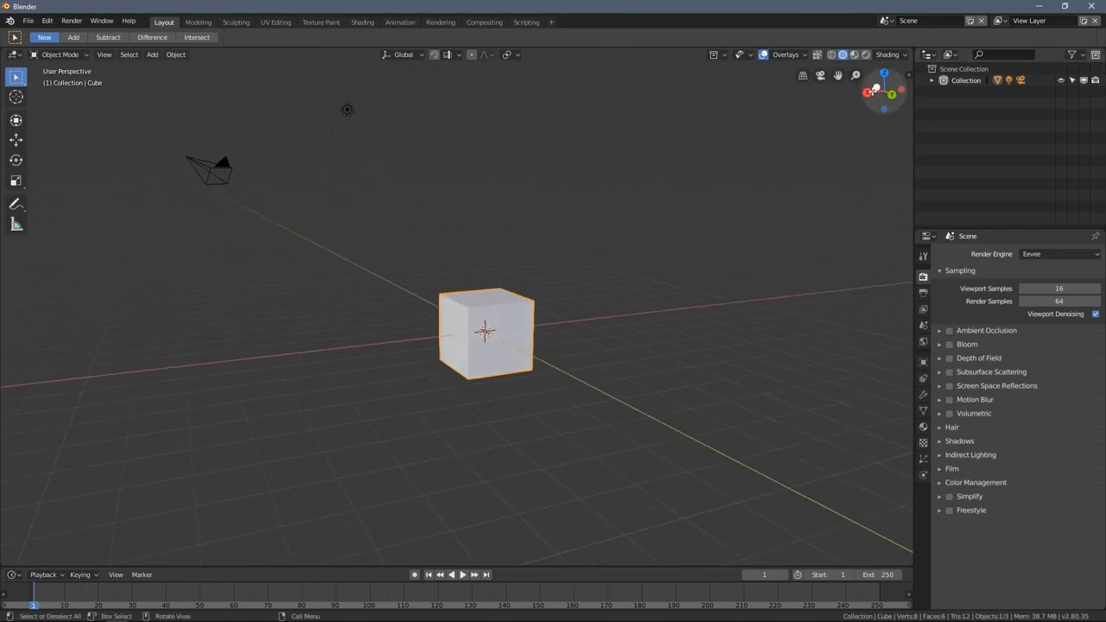
pyautogui.moveTo(484, 331); pyautogui.dragTo(429, 337)
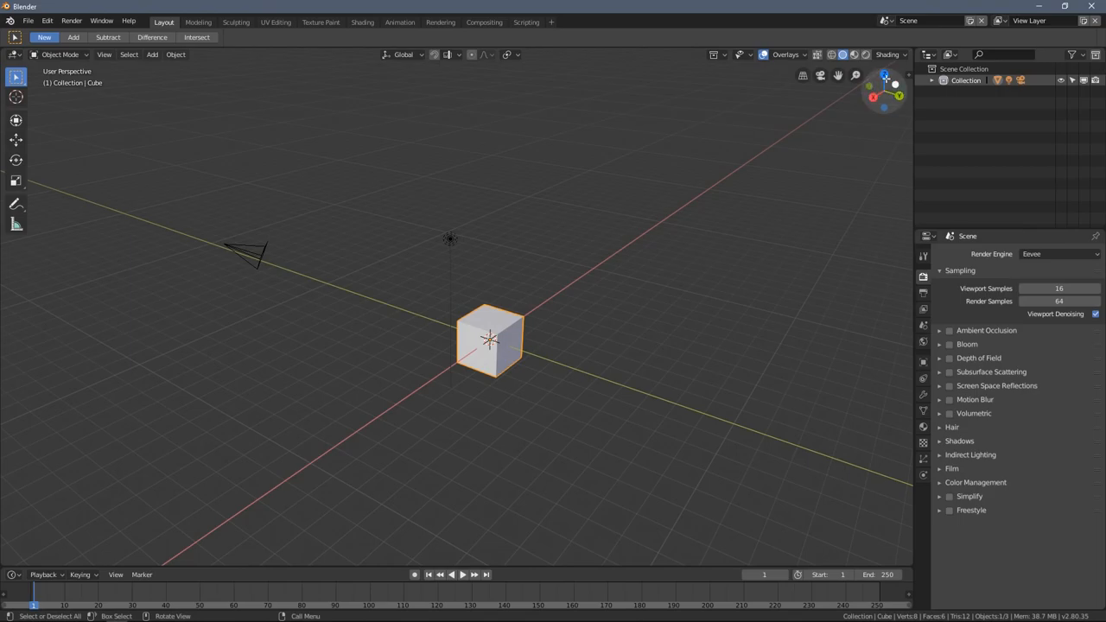
pyautogui.moveTo(873, 97)
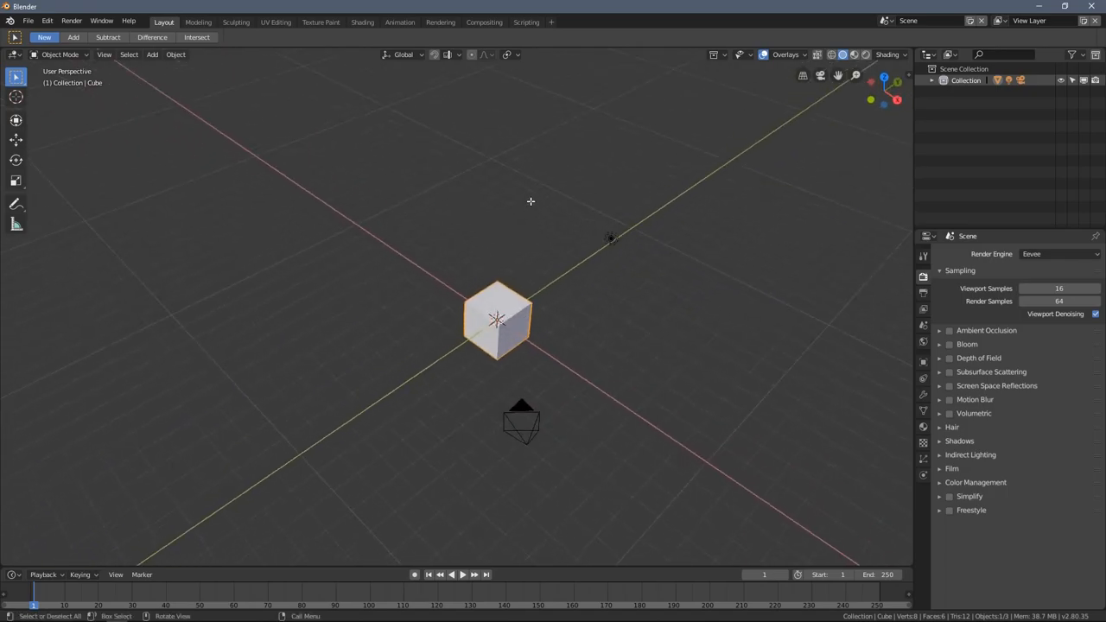
# Orbit to look down on the cube and zoom the view in closer to it
pyautogui.moveTo(530, 200); pyautogui.dragTo(460, 260)
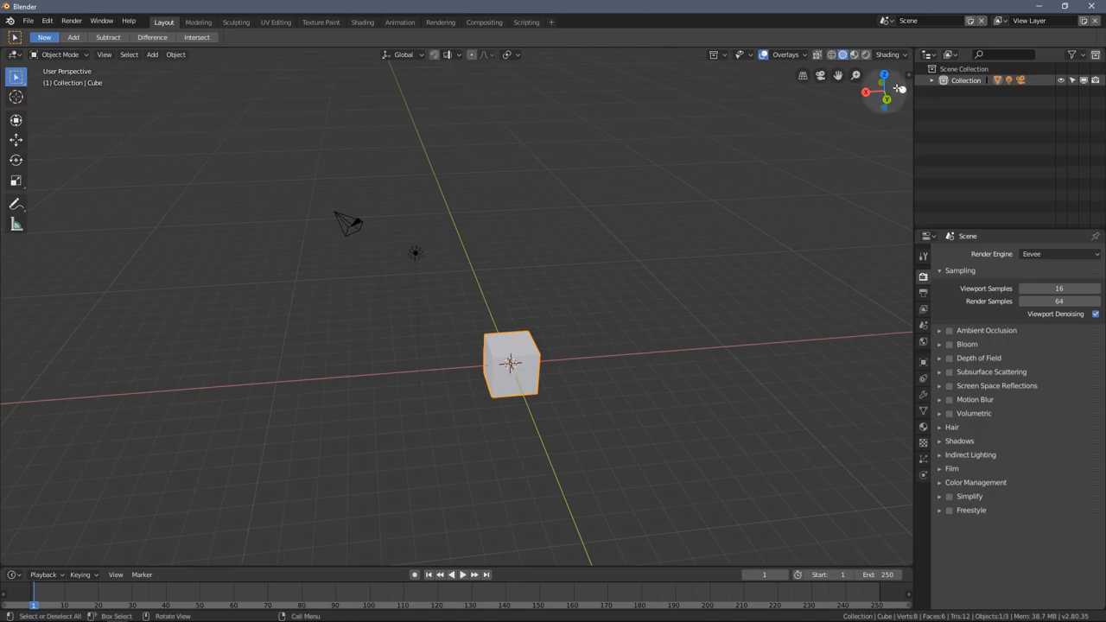
pyautogui.moveTo(510, 363); pyautogui.dragTo(501, 377)
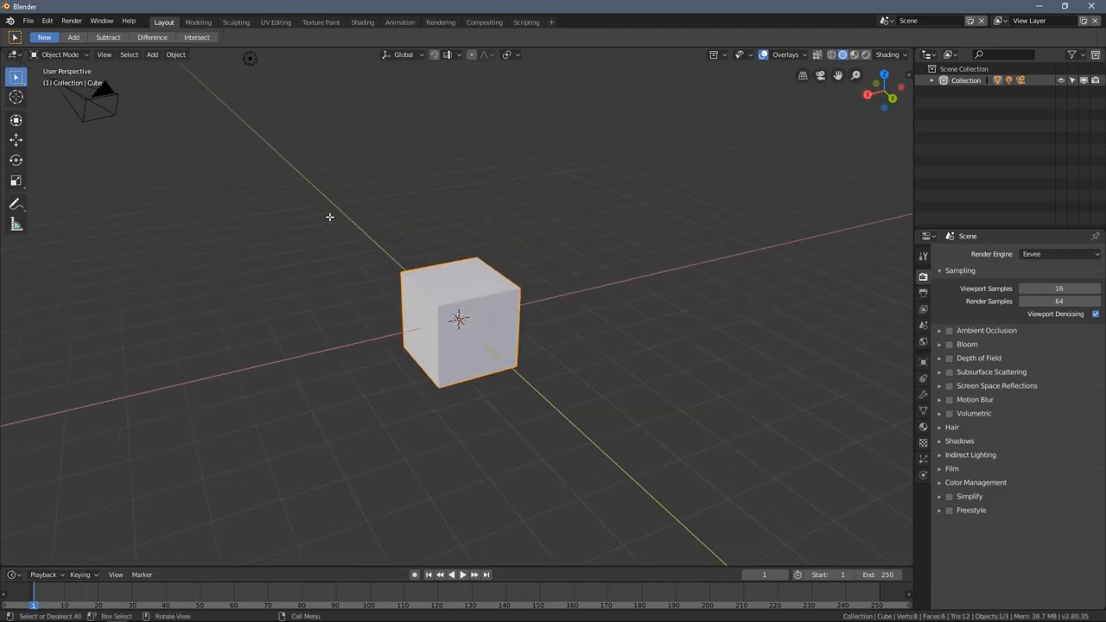
pyautogui.moveTo(107, 146)
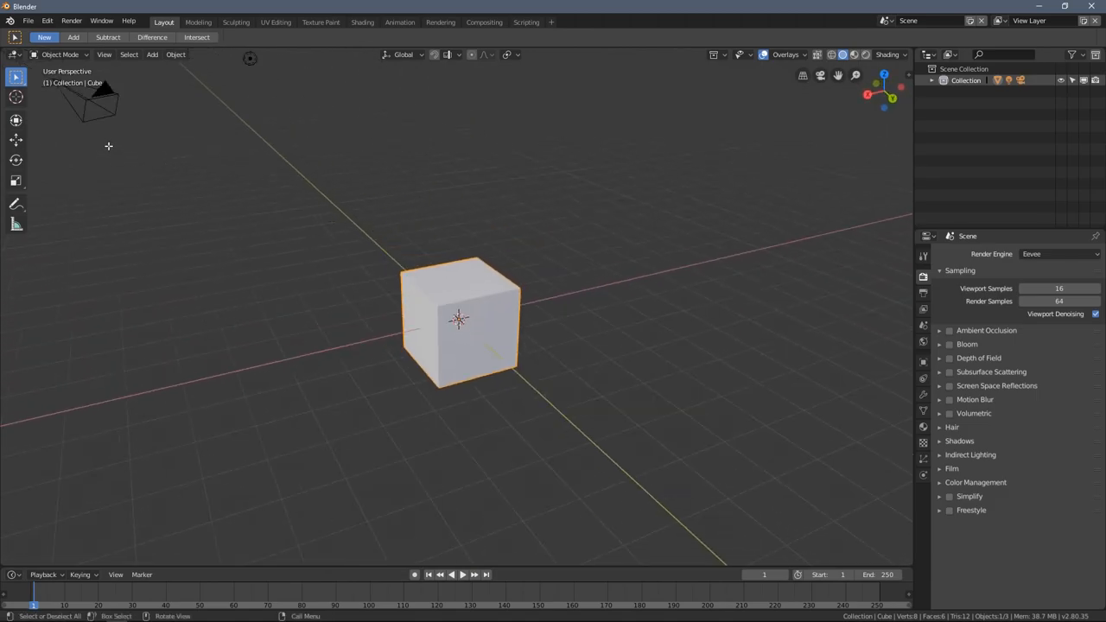
pyautogui.moveTo(14, 221)
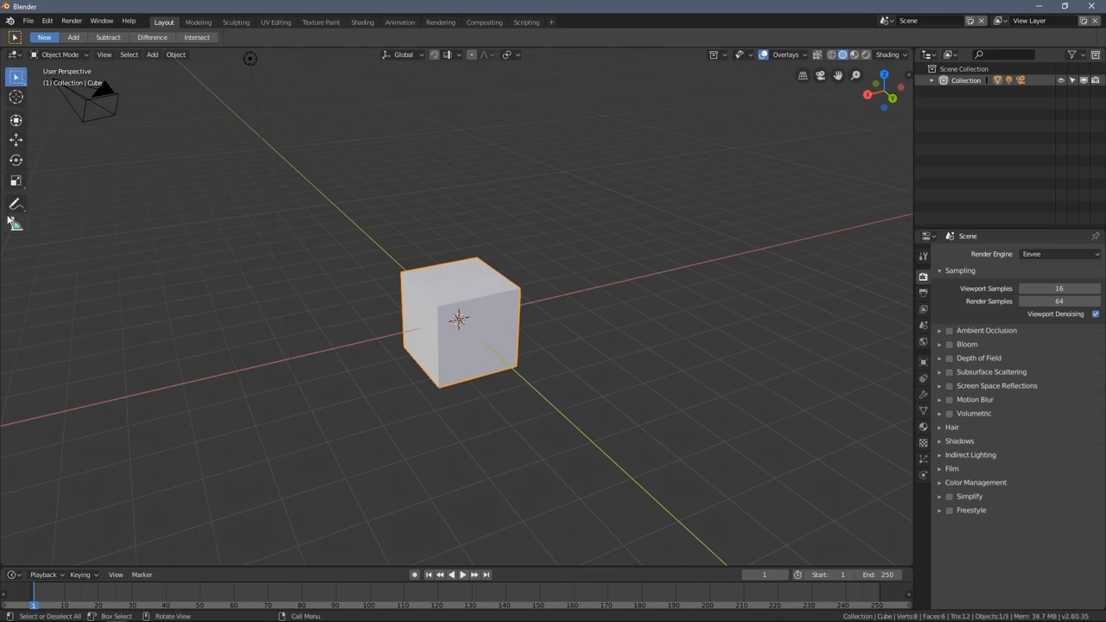
pyautogui.moveTo(29, 104)
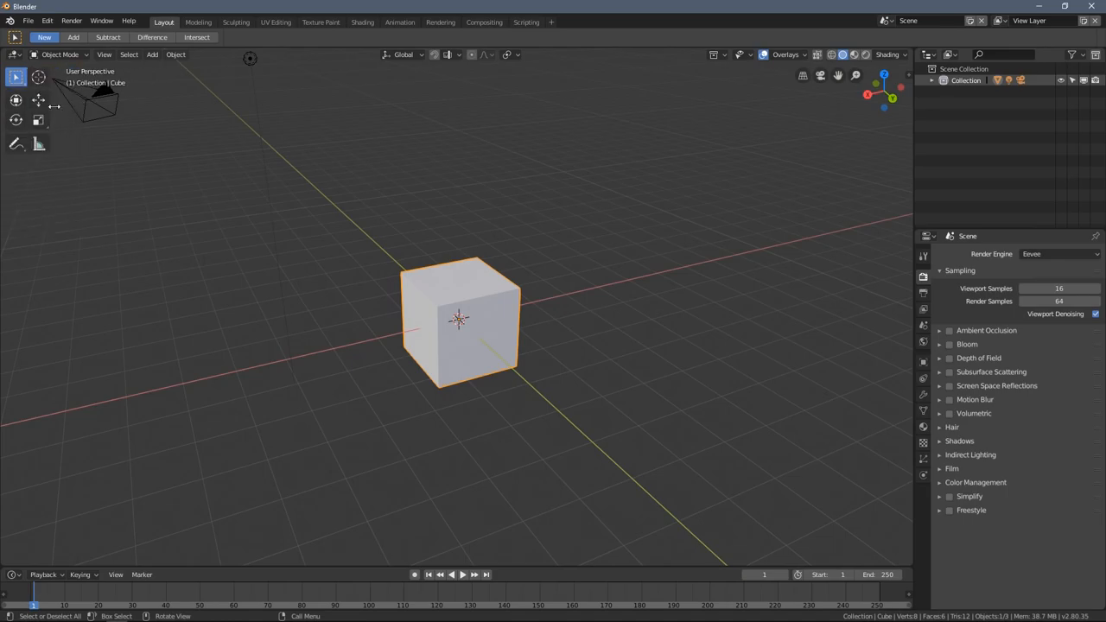
pyautogui.moveTo(69, 128)
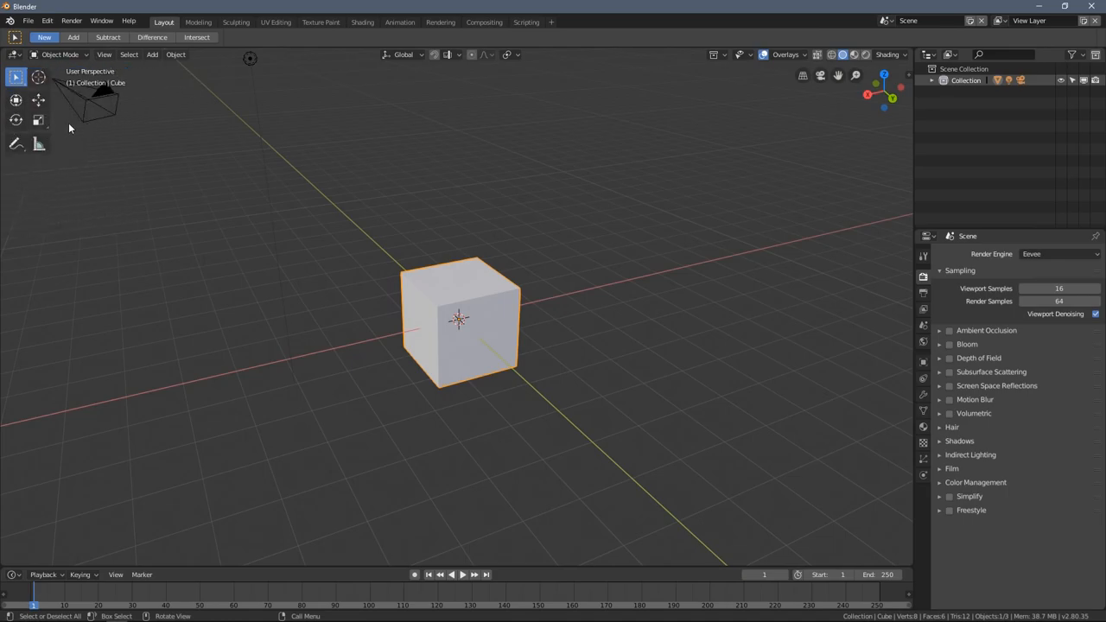
pyautogui.moveTo(56, 118)
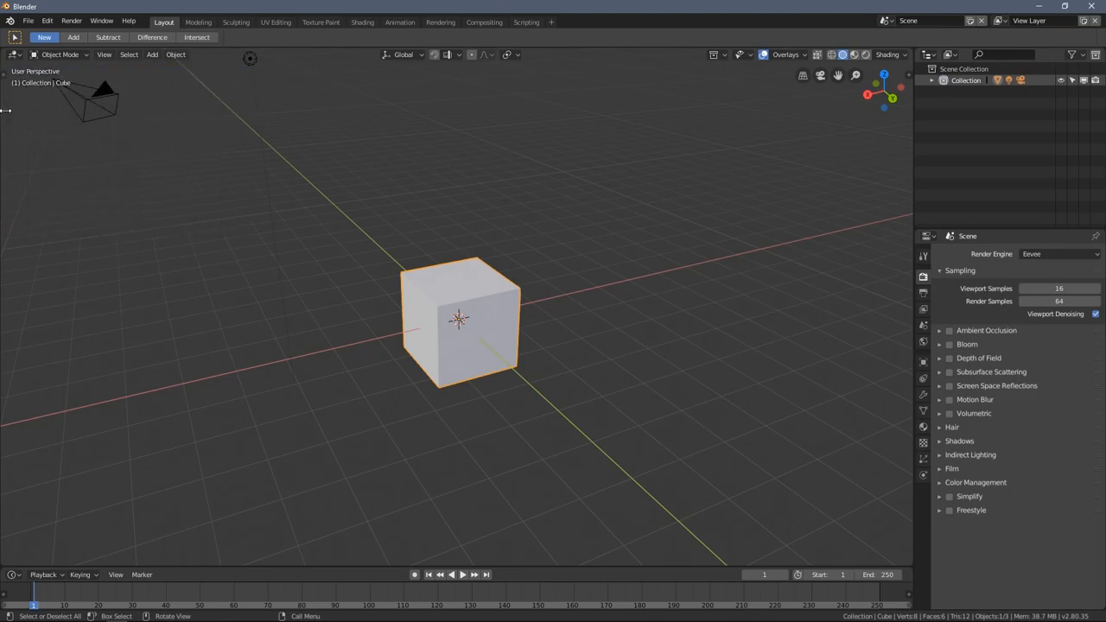
pyautogui.moveTo(3, 112)
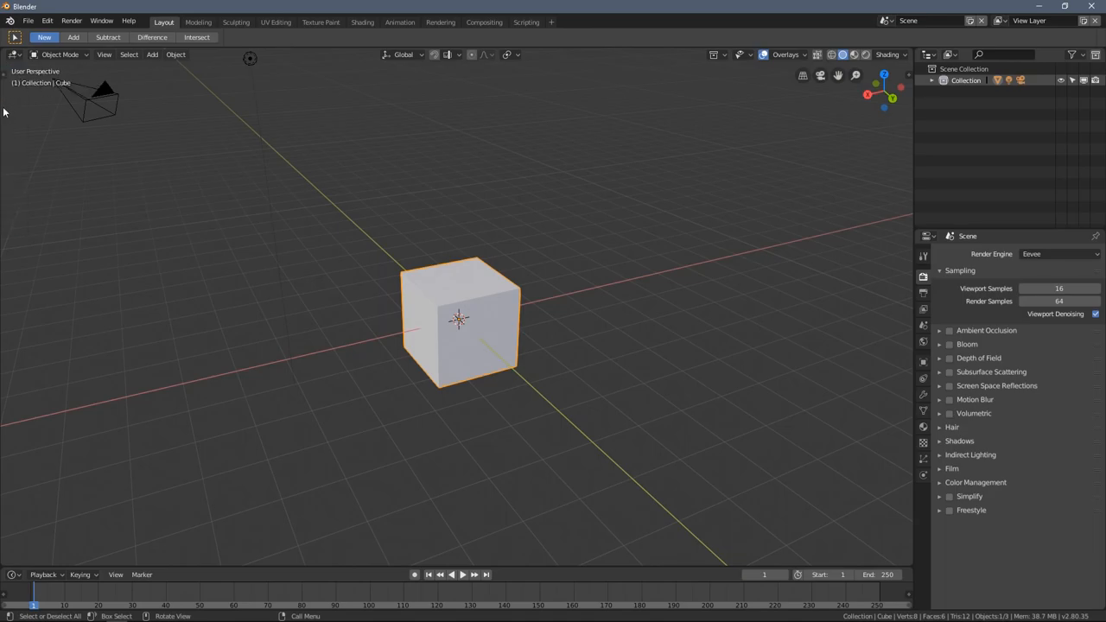
pyautogui.moveTo(30, 105)
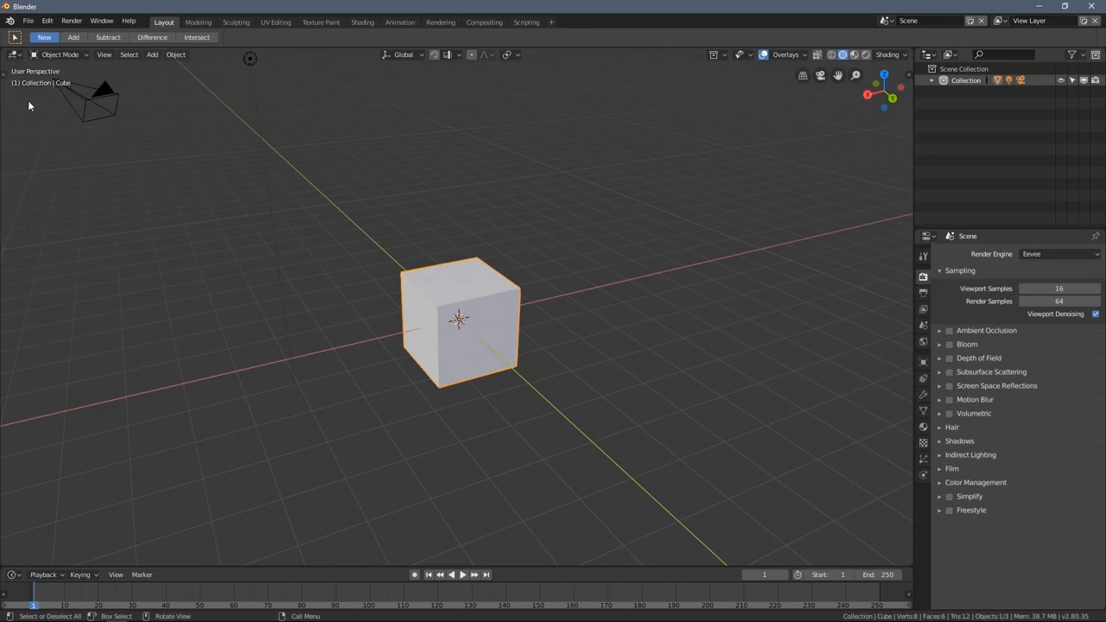
pyautogui.moveTo(8, 121)
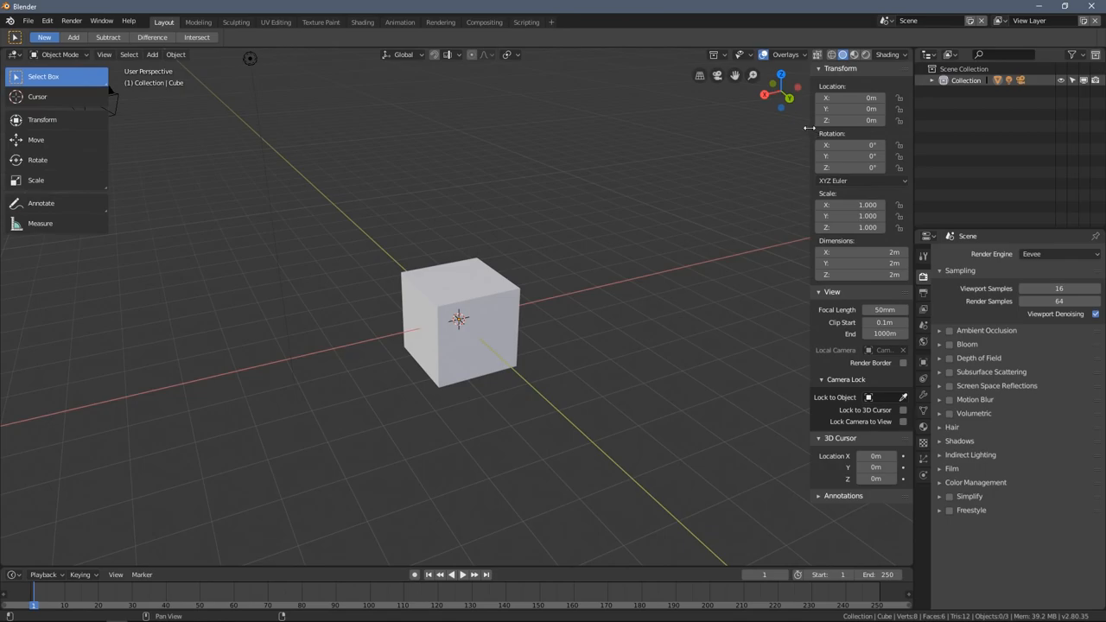
# Show the sidebar properties beside the viewport and orbit around the cube from high and low angles
pyautogui.click(406, 164)
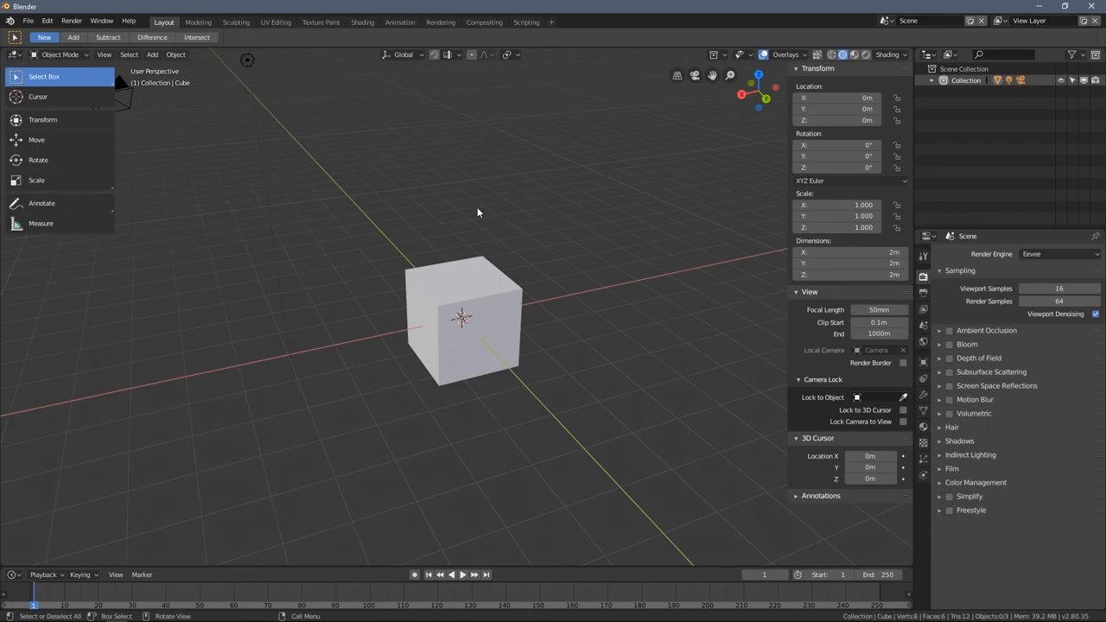
pyautogui.moveTo(474, 201)
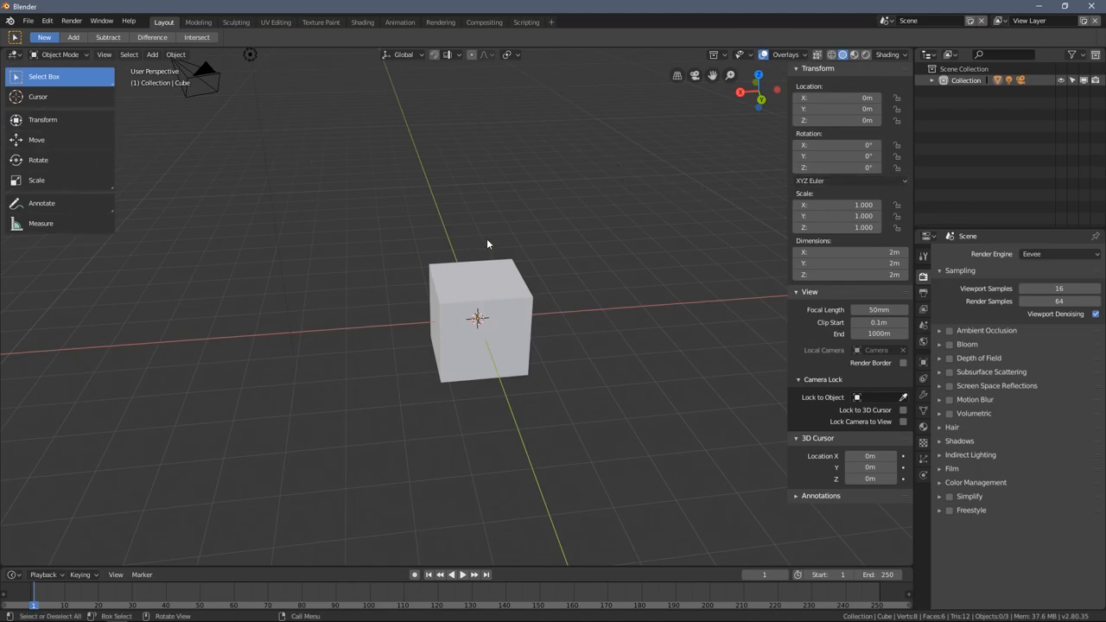
pyautogui.moveTo(487, 244); pyautogui.dragTo(441, 232)
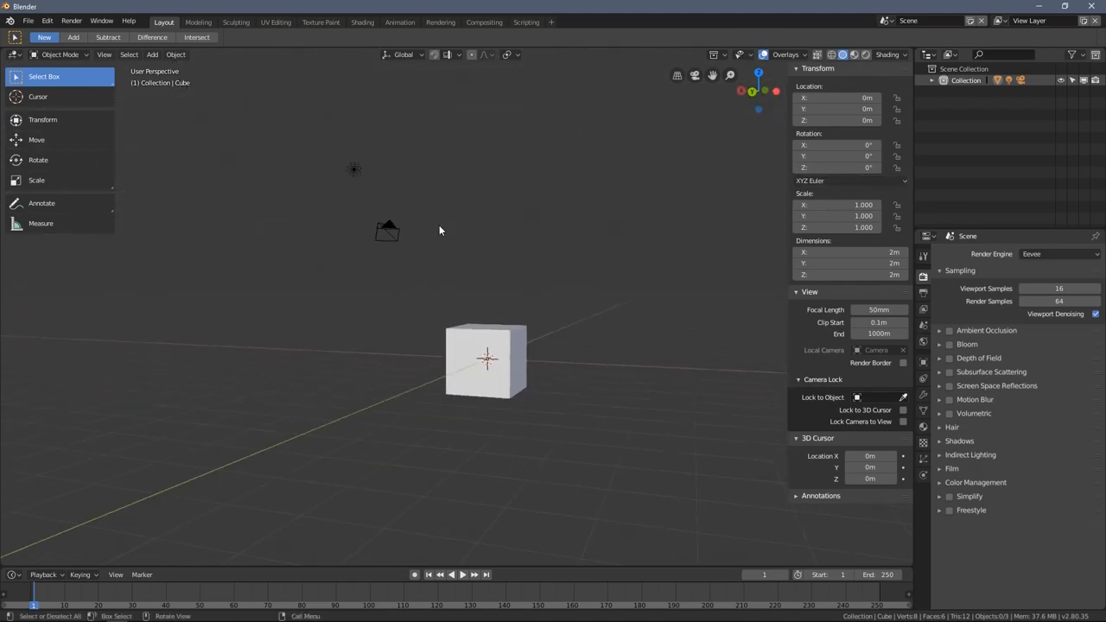
pyautogui.moveTo(439, 232); pyautogui.dragTo(745, 240)
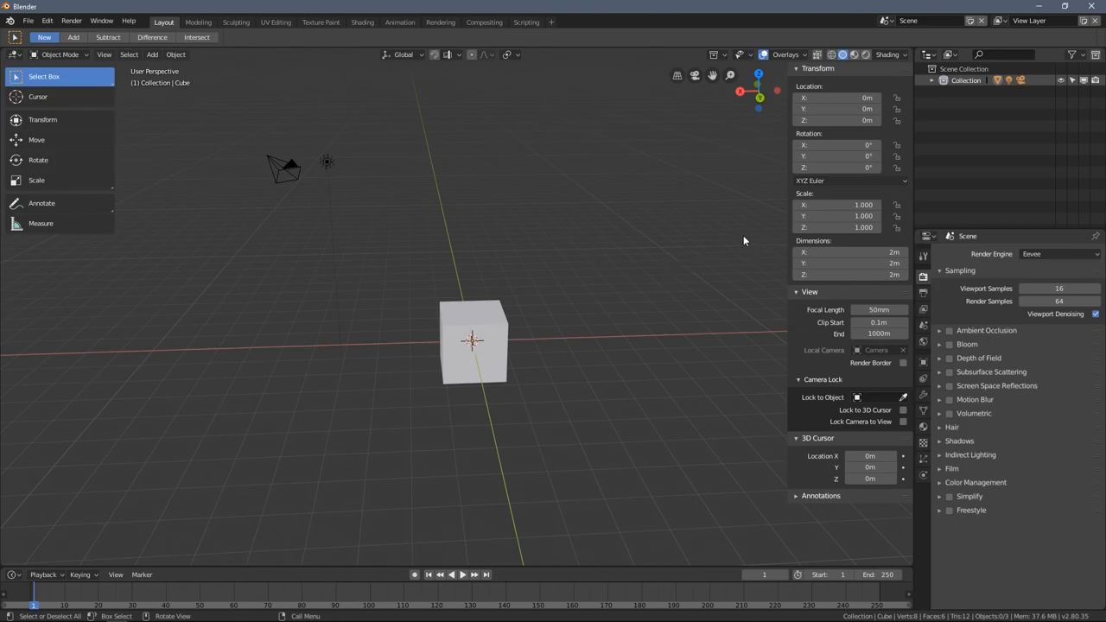
pyautogui.moveTo(429, 232)
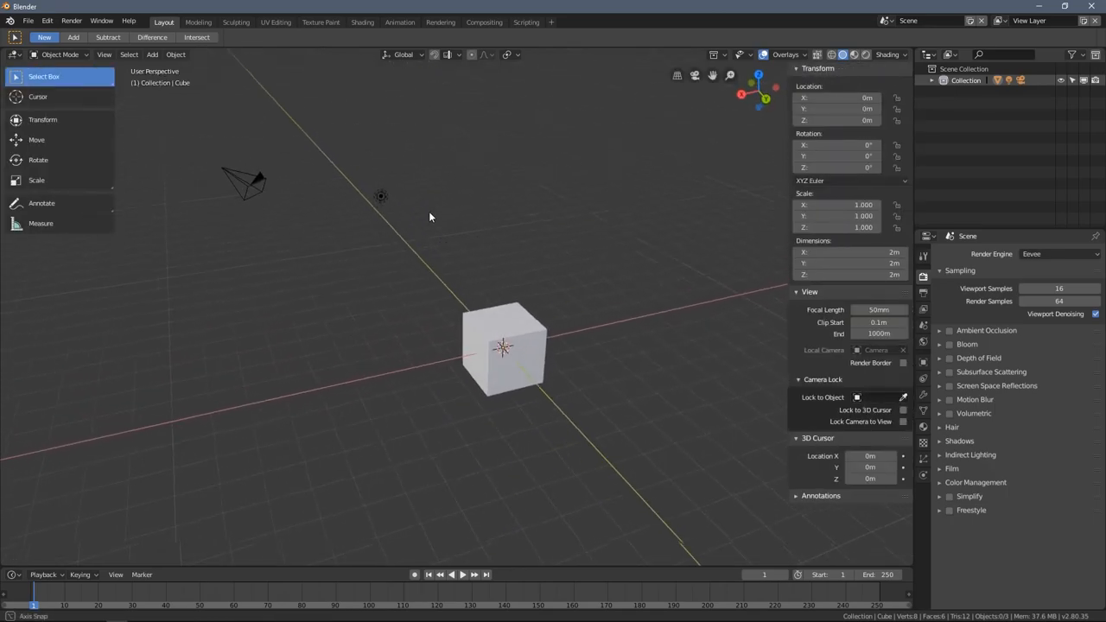
pyautogui.moveTo(432, 217); pyautogui.dragTo(377, 287)
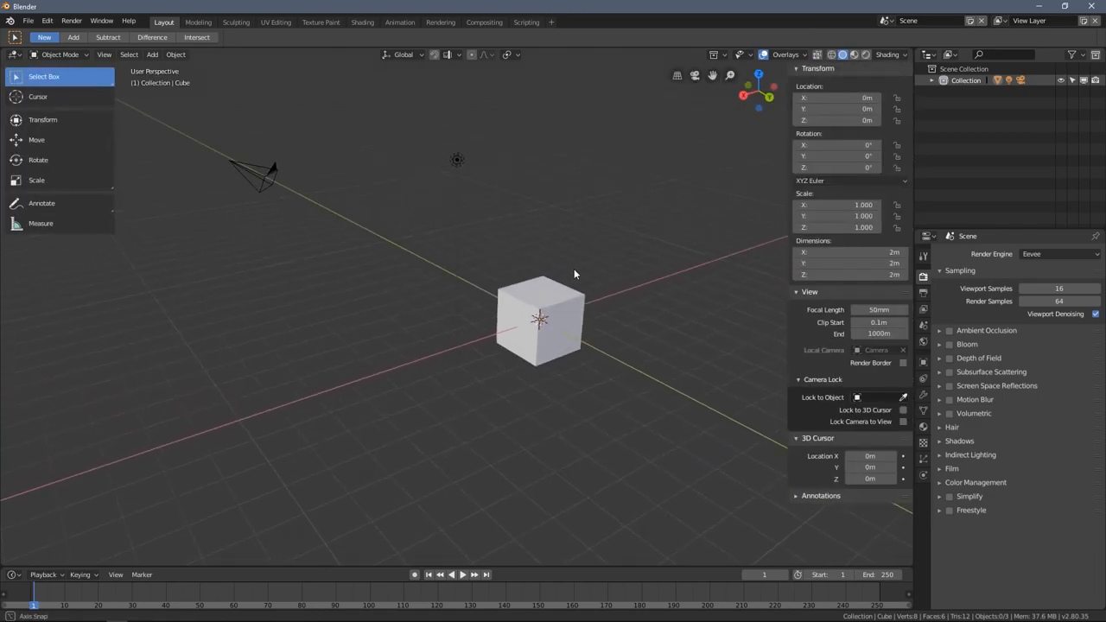
pyautogui.moveTo(574, 275); pyautogui.dragTo(412, 238)
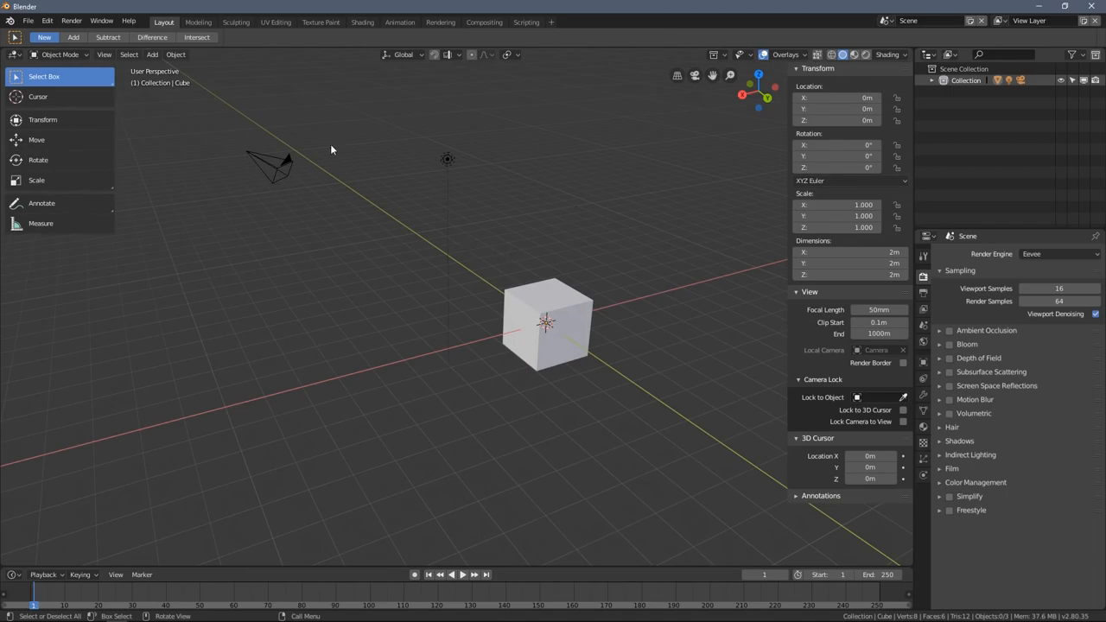
pyautogui.moveTo(332, 149); pyautogui.dragTo(372, 214)
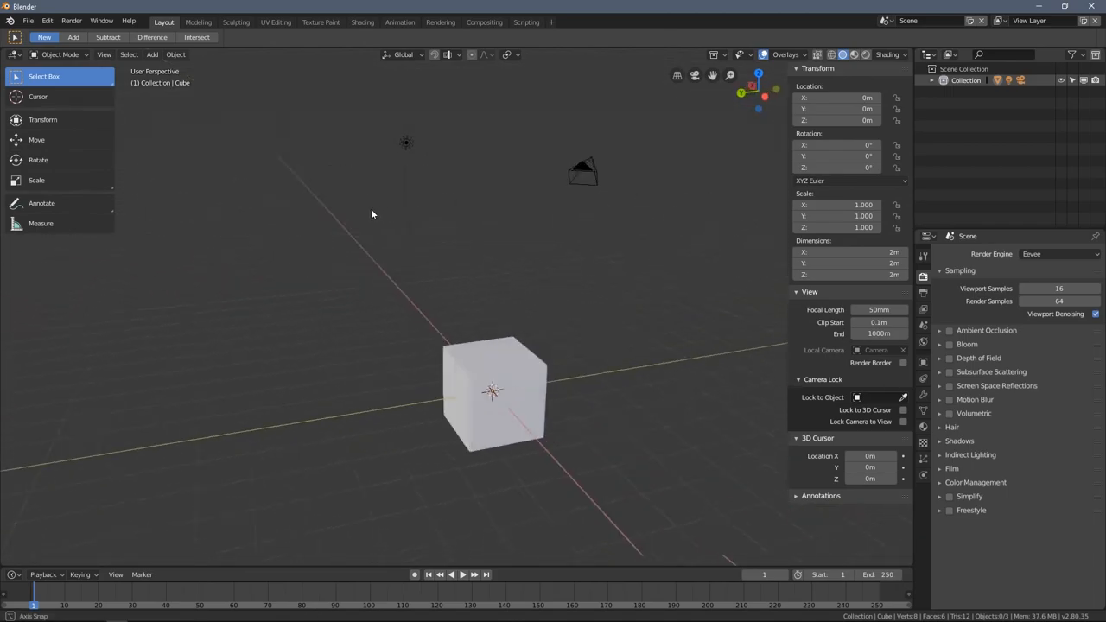
pyautogui.moveTo(372, 214); pyautogui.dragTo(796, 204)
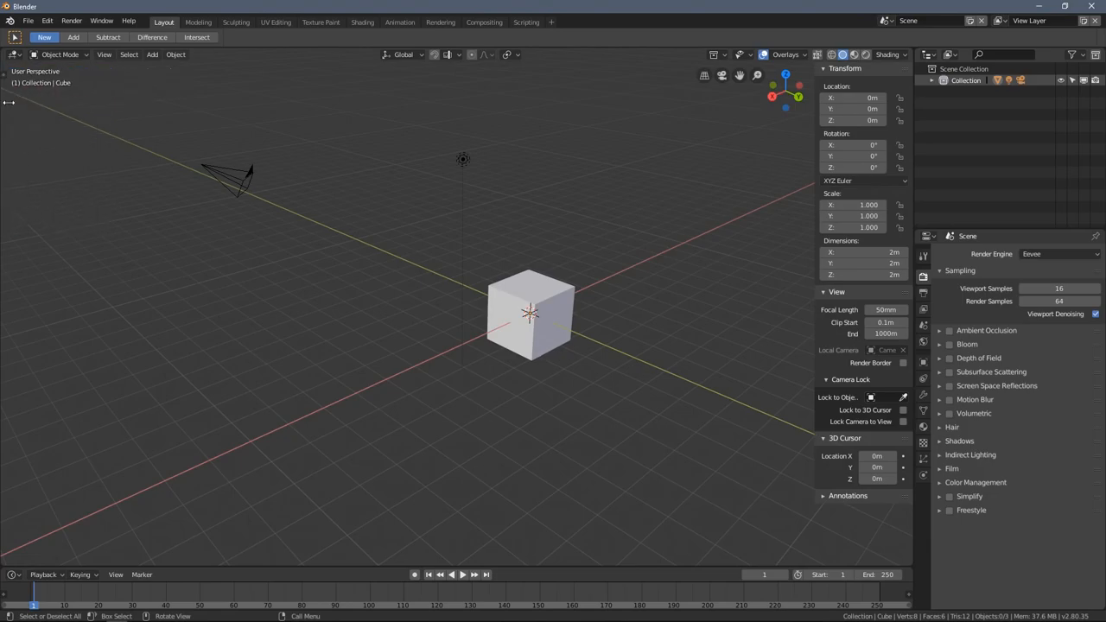
# Visit the Modeling and UV Editing workspaces, then start a new General file and zoom on its cube
pyautogui.click(197, 21)
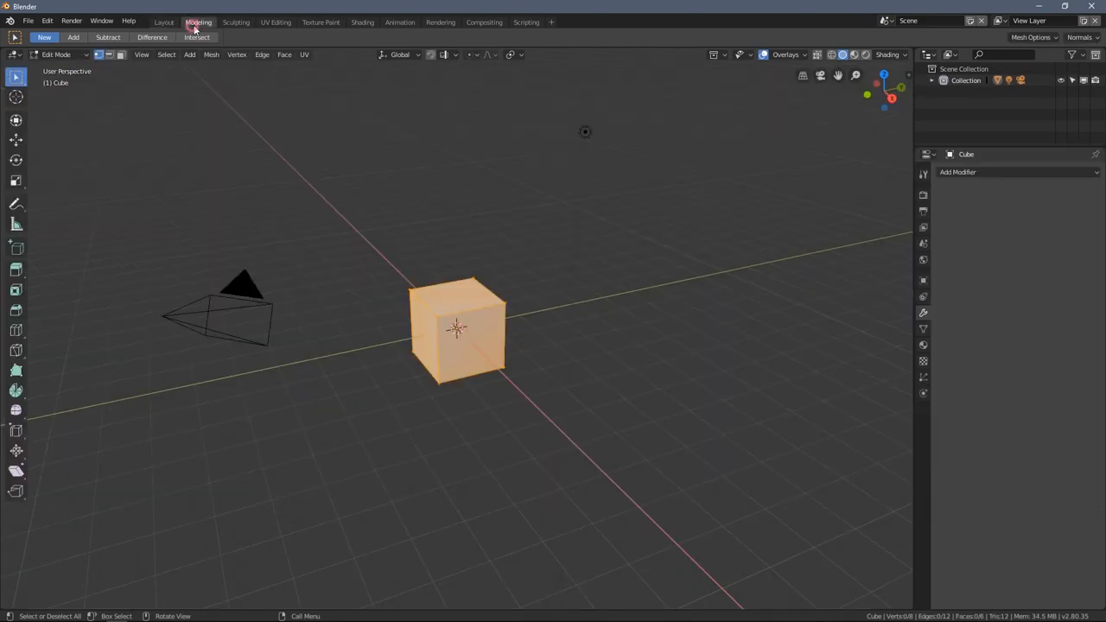
pyautogui.click(275, 21)
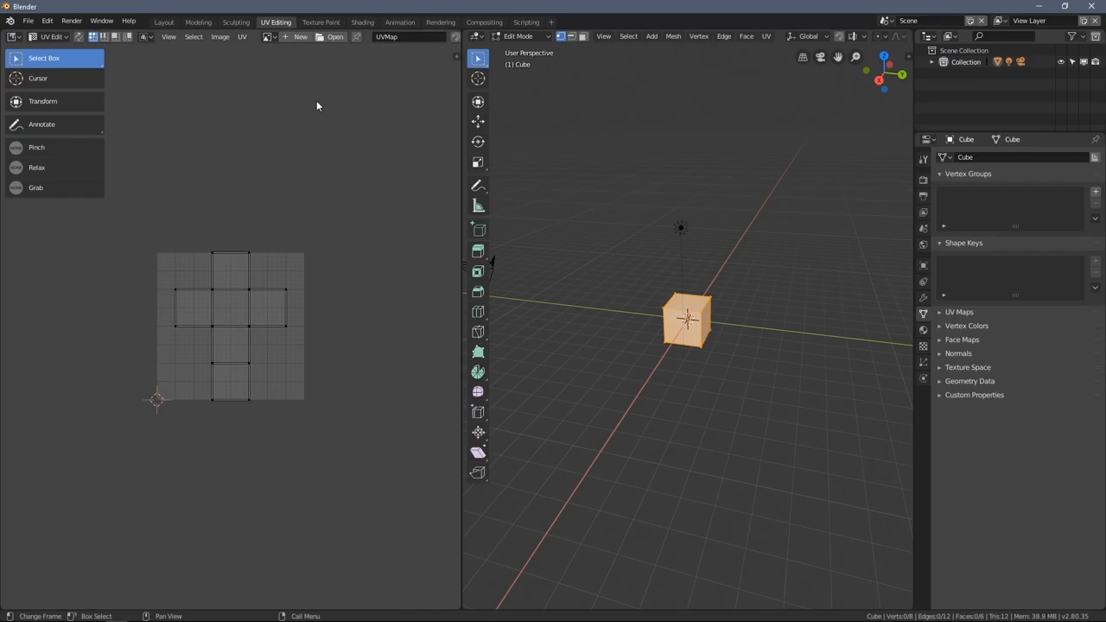
pyautogui.click(300, 36)
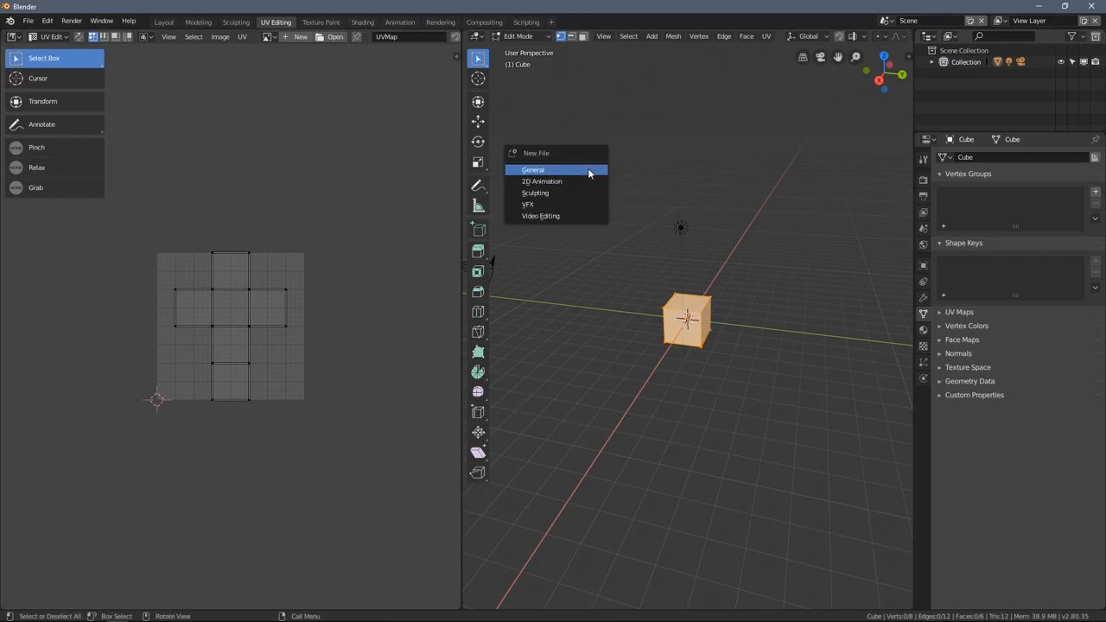
pyautogui.moveTo(543, 170)
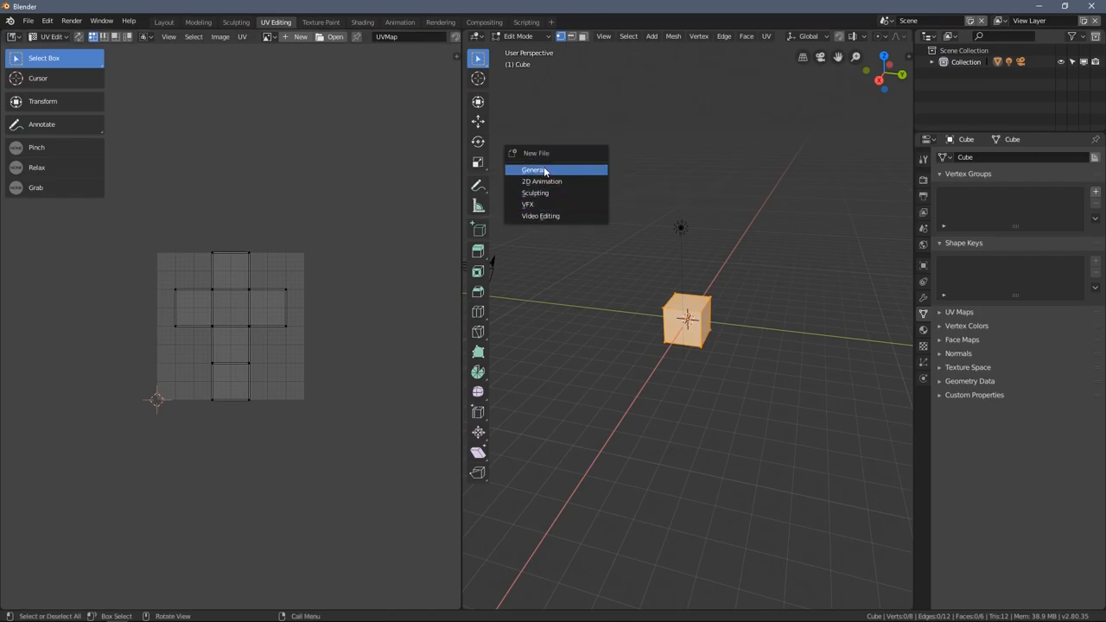
pyautogui.click(533, 170)
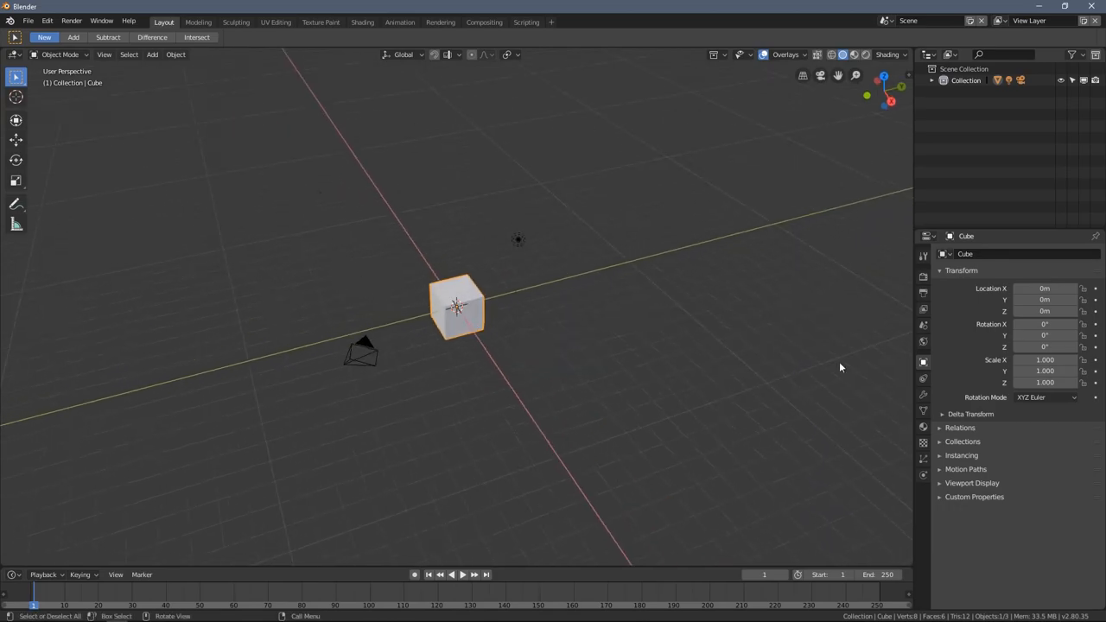
pyautogui.moveTo(840, 367); pyautogui.dragTo(596, 301)
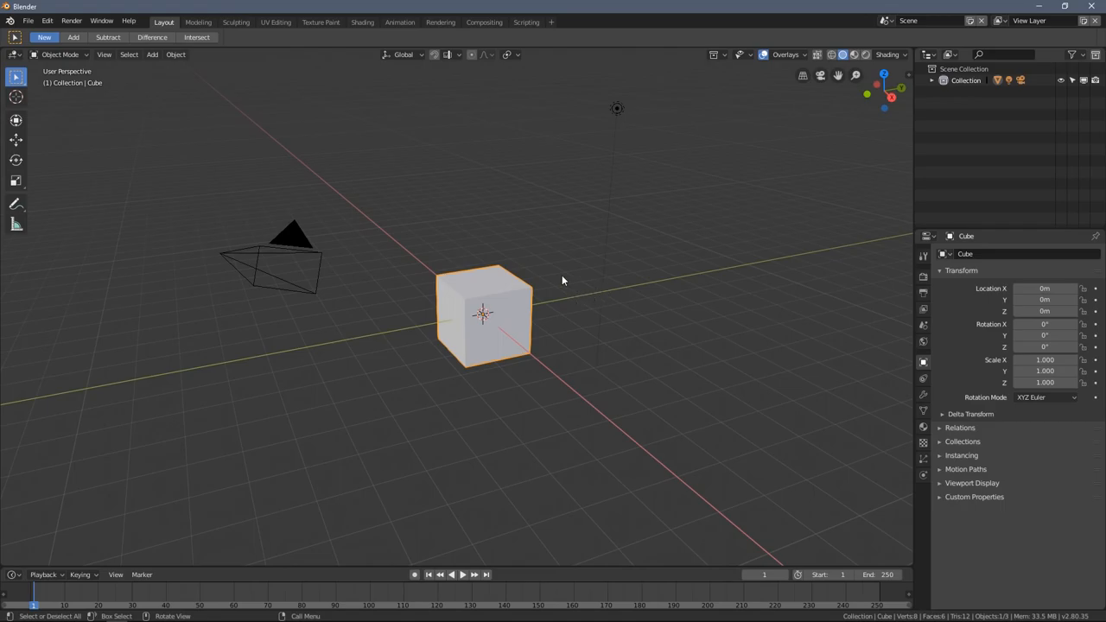
pyautogui.moveTo(458, 263)
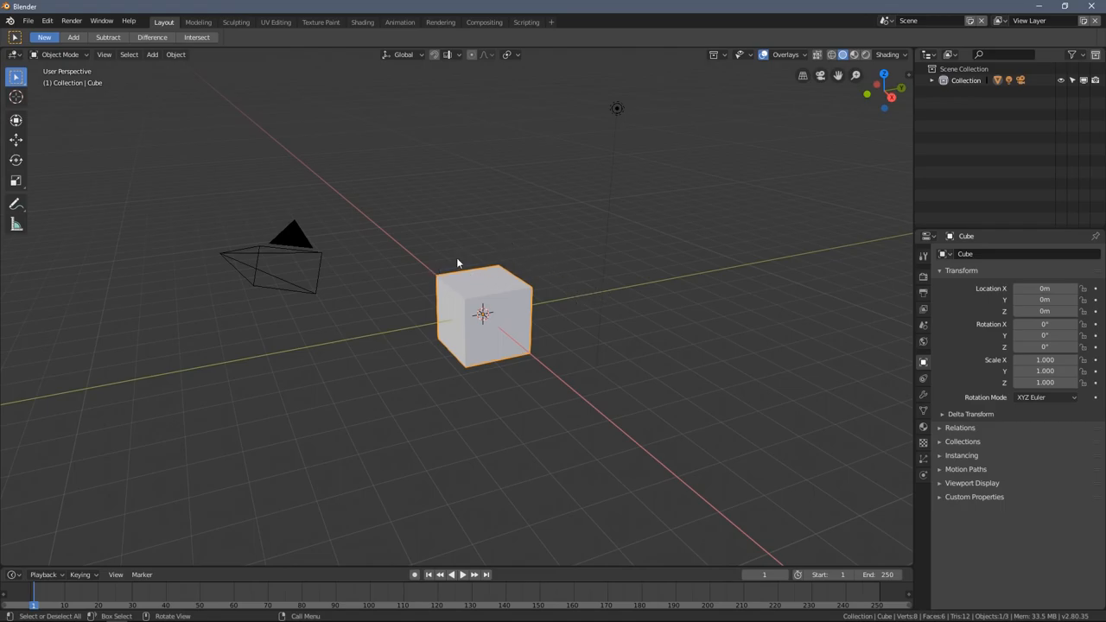